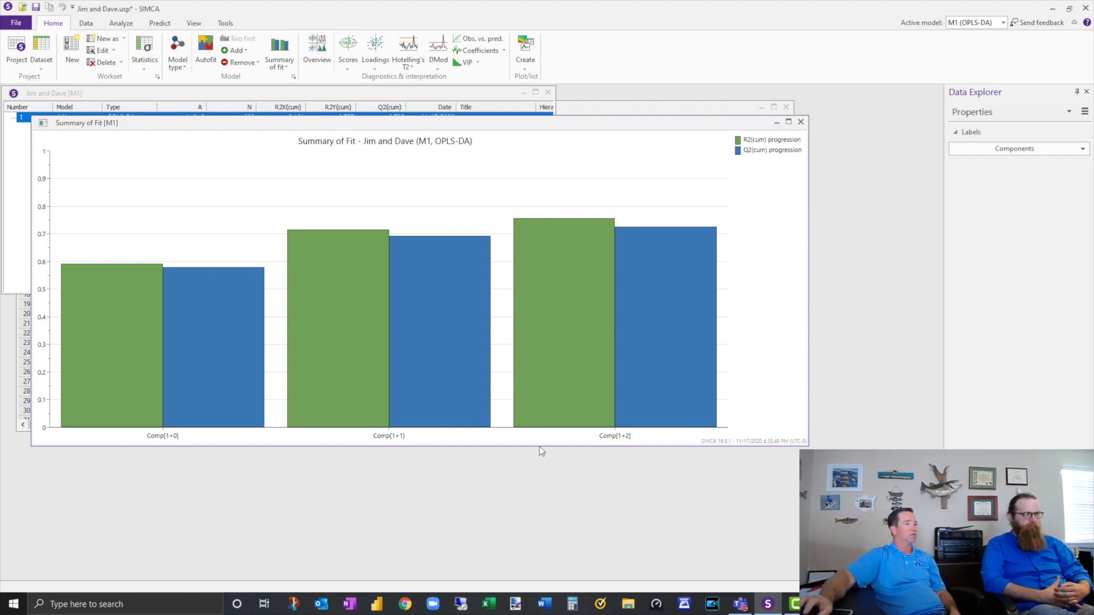
# Step: Open M1's scores plot, maximize it, and put orthogonal component to[1] on the vertical axis
pyautogui.click(347, 52)
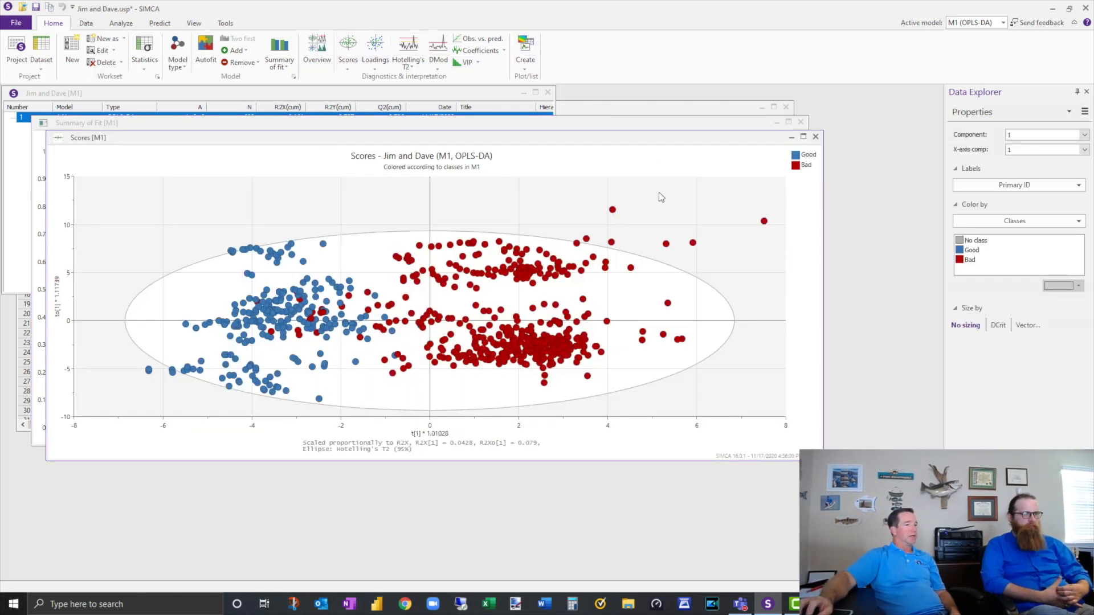
pyautogui.click(802, 137)
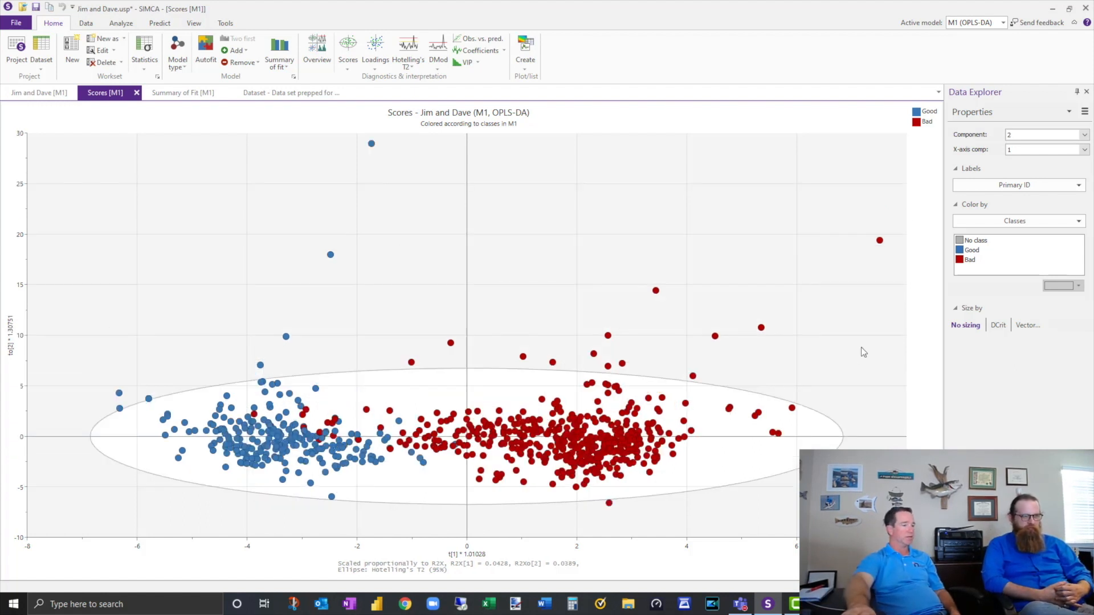
pyautogui.click(1043, 134)
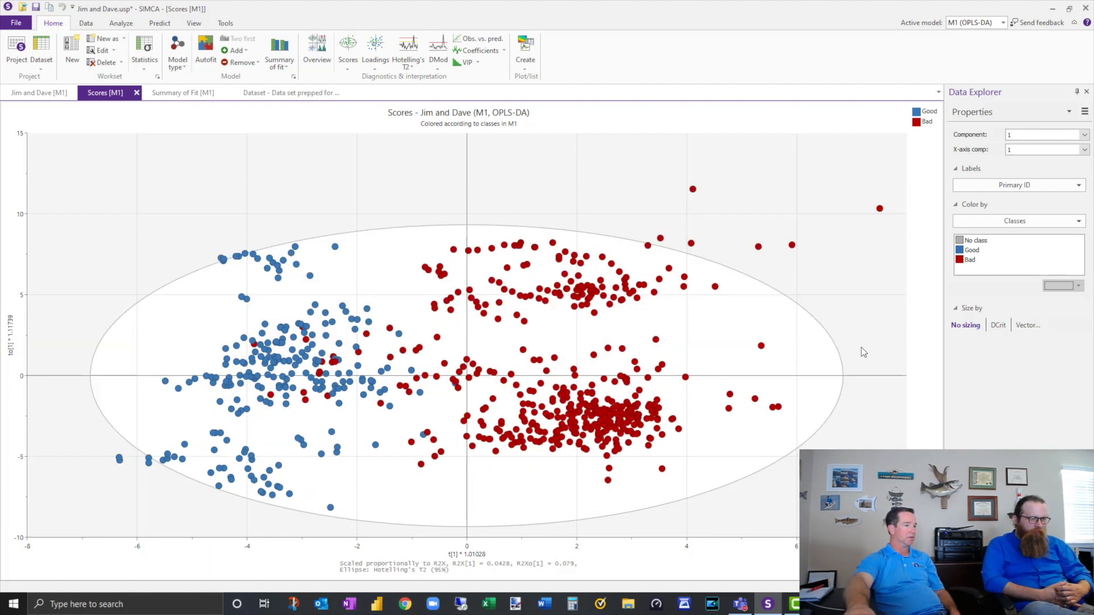
pyautogui.click(1044, 134)
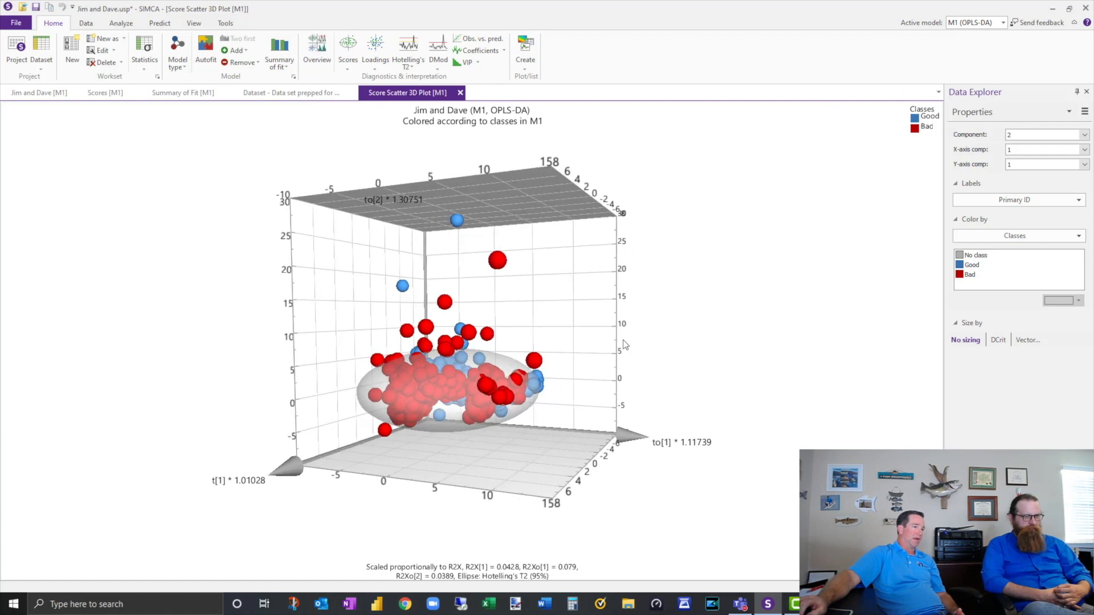
# Step: Rotate the 3D score plot to inspect it, then close the score plot tab
pyautogui.moveTo(454, 314); pyautogui.dragTo(558, 324)
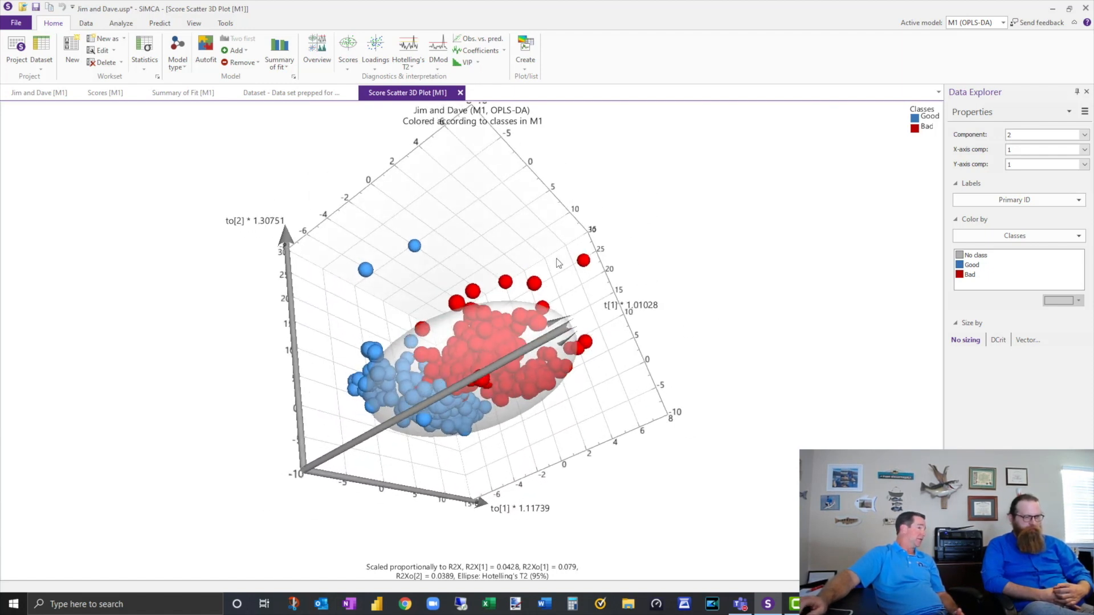
pyautogui.click(105, 93)
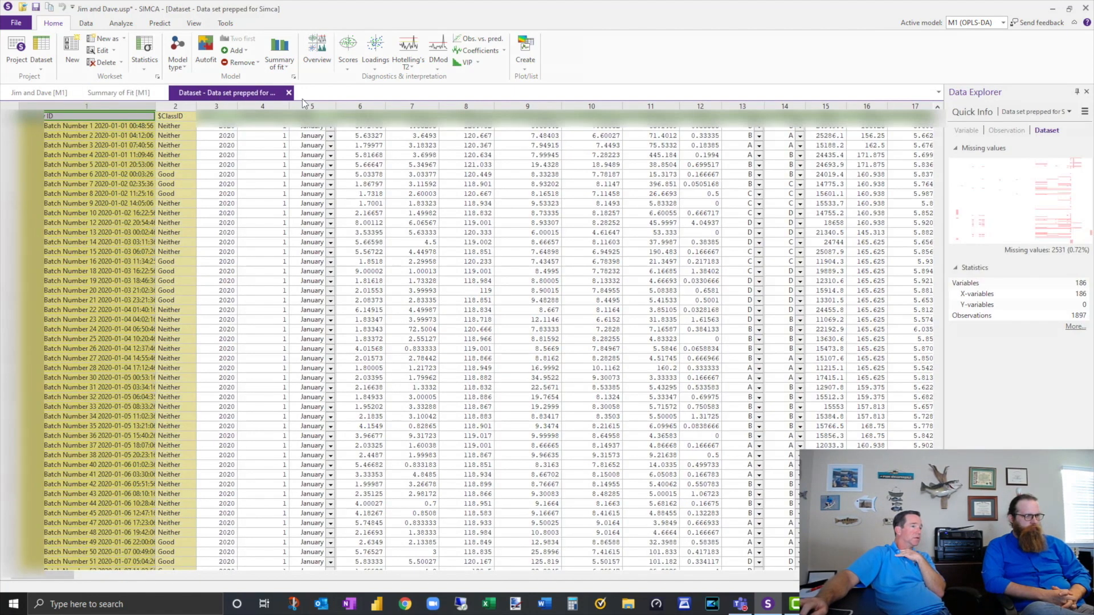
pyautogui.click(375, 47)
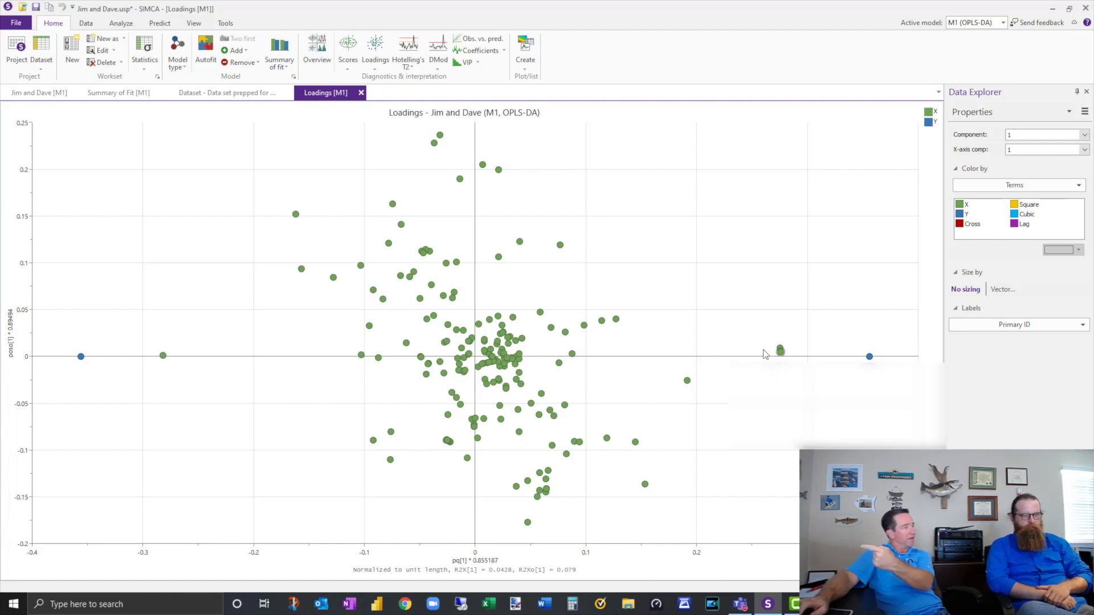
pyautogui.moveTo(752, 355)
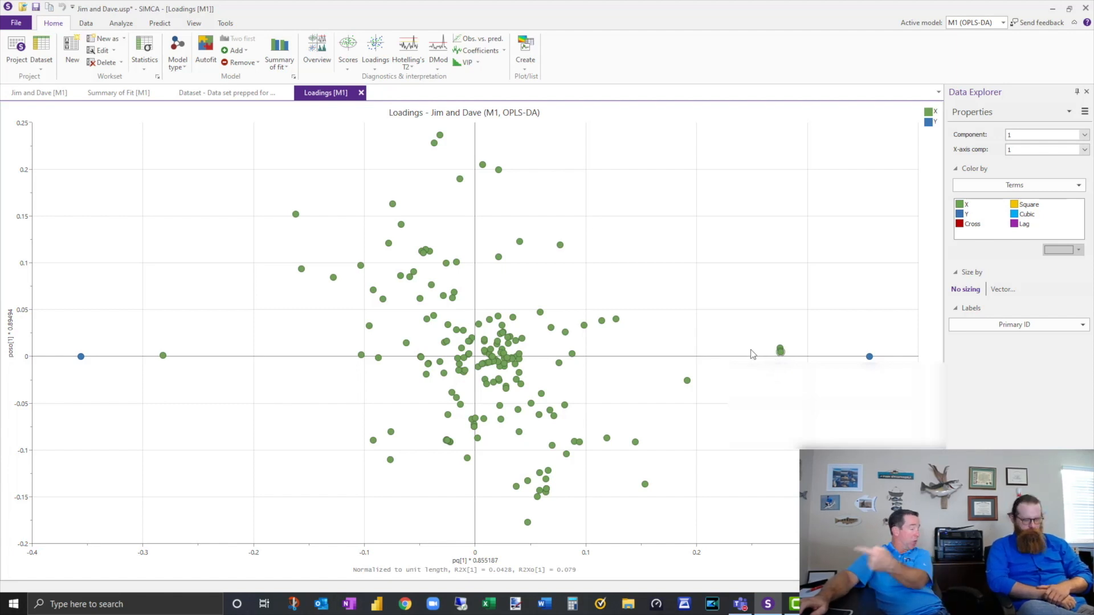
pyautogui.moveTo(490, 327)
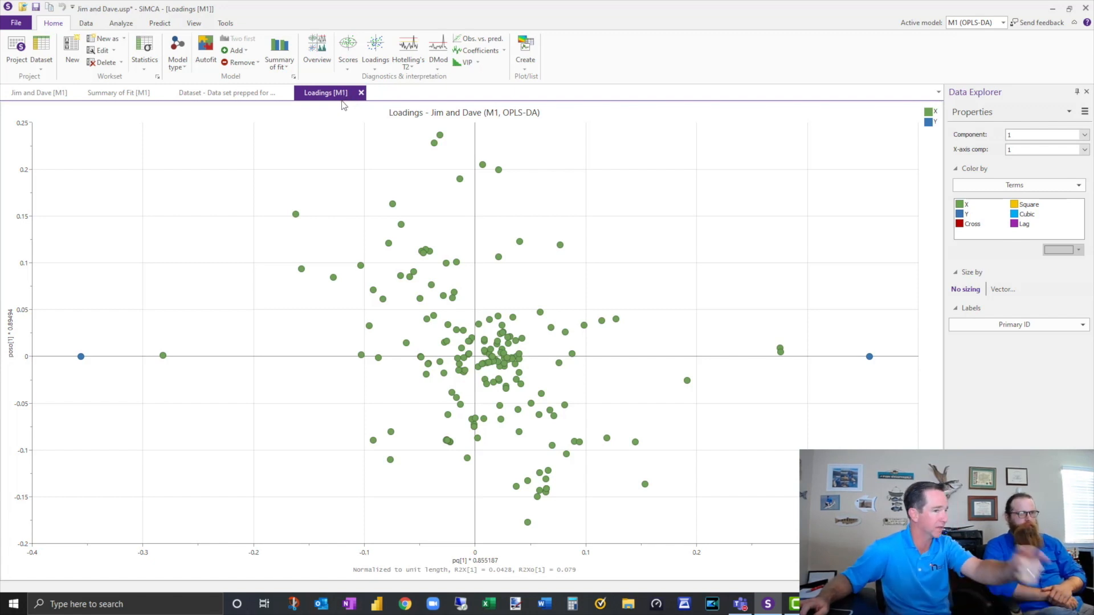
pyautogui.moveTo(288, 105)
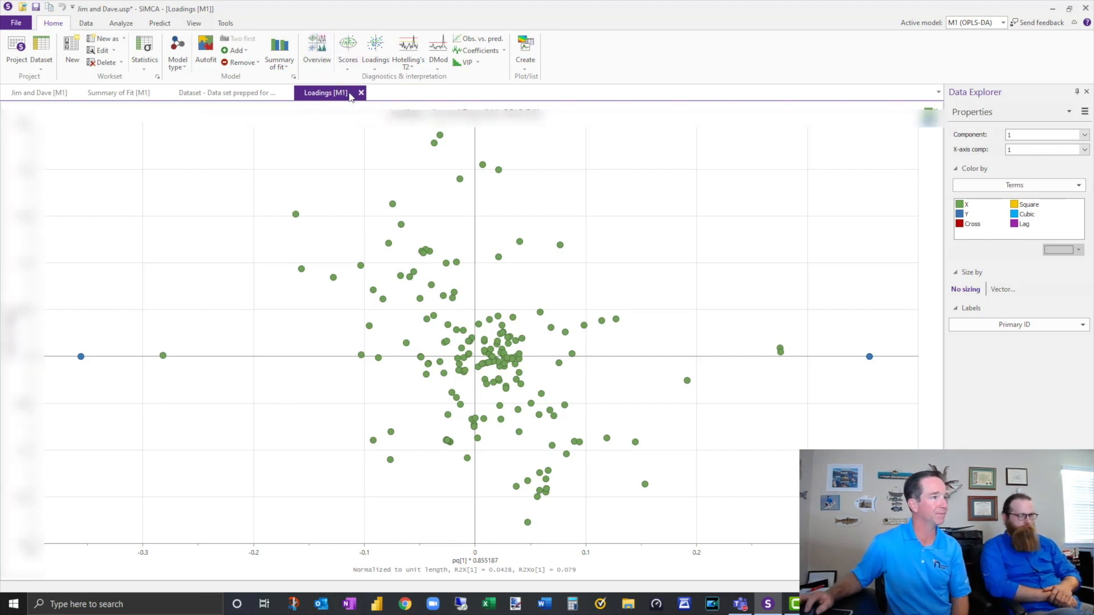
pyautogui.click(227, 93)
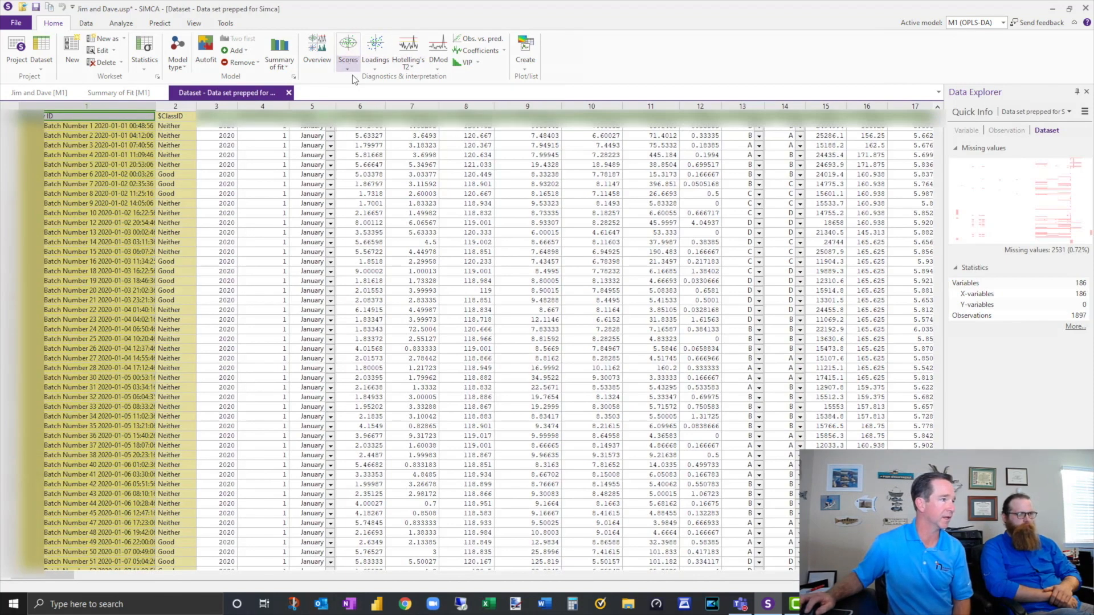
pyautogui.moveTo(408, 49)
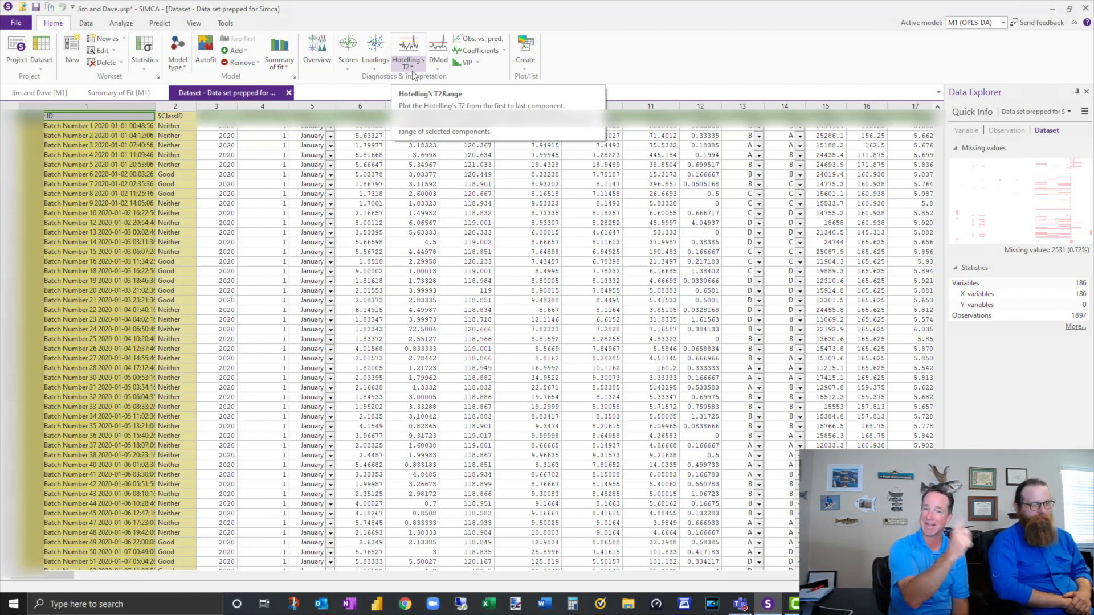
pyautogui.moveTo(613, 5)
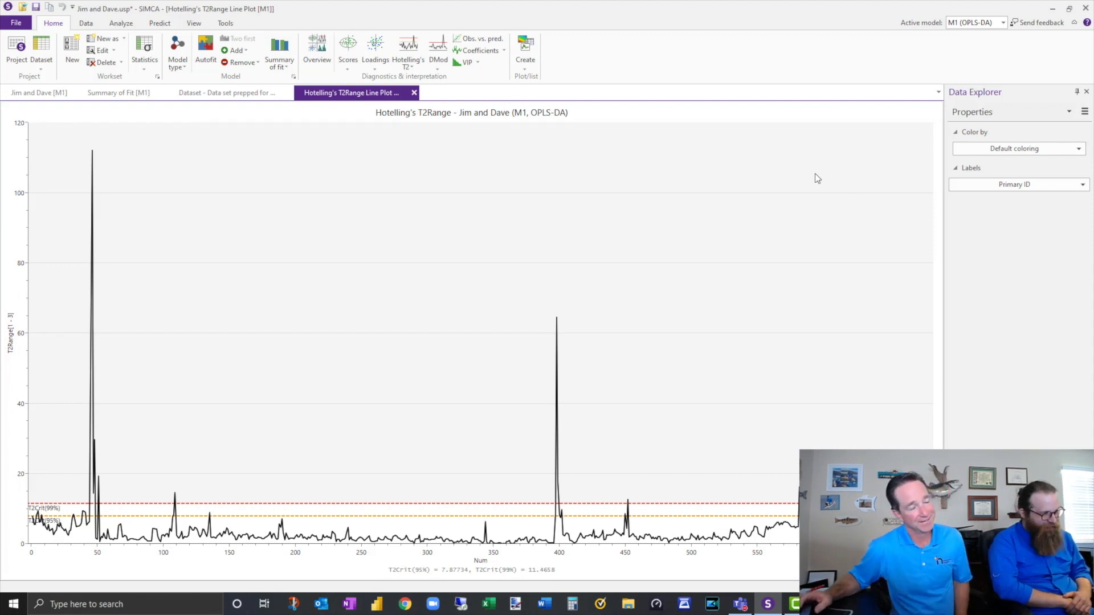
pyautogui.moveTo(821, 198)
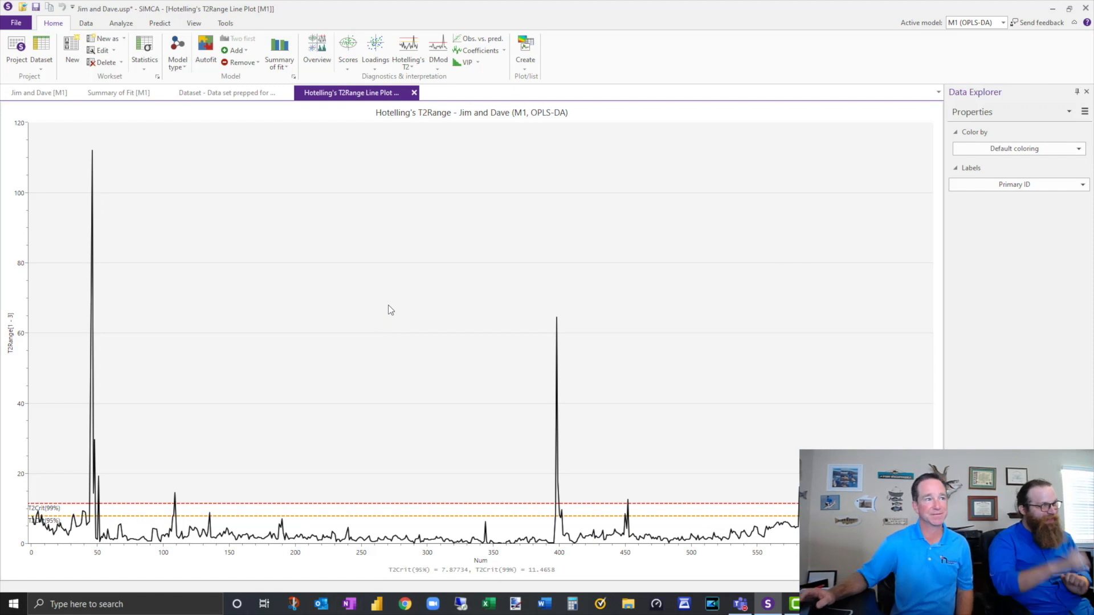
pyautogui.moveTo(218, 356)
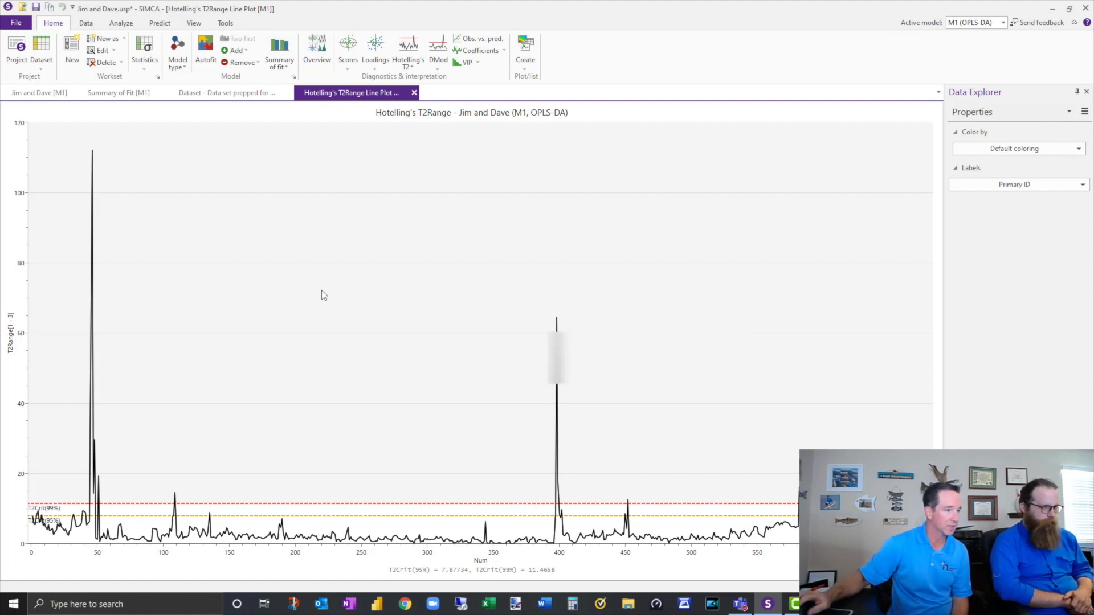
pyautogui.moveTo(556, 319)
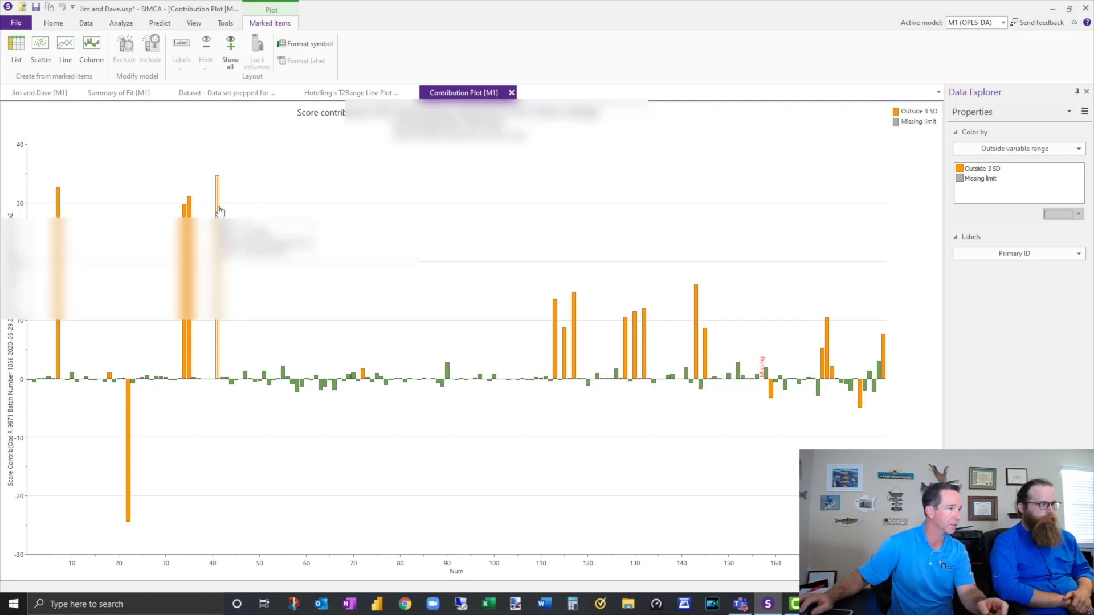
pyautogui.moveTo(220, 212)
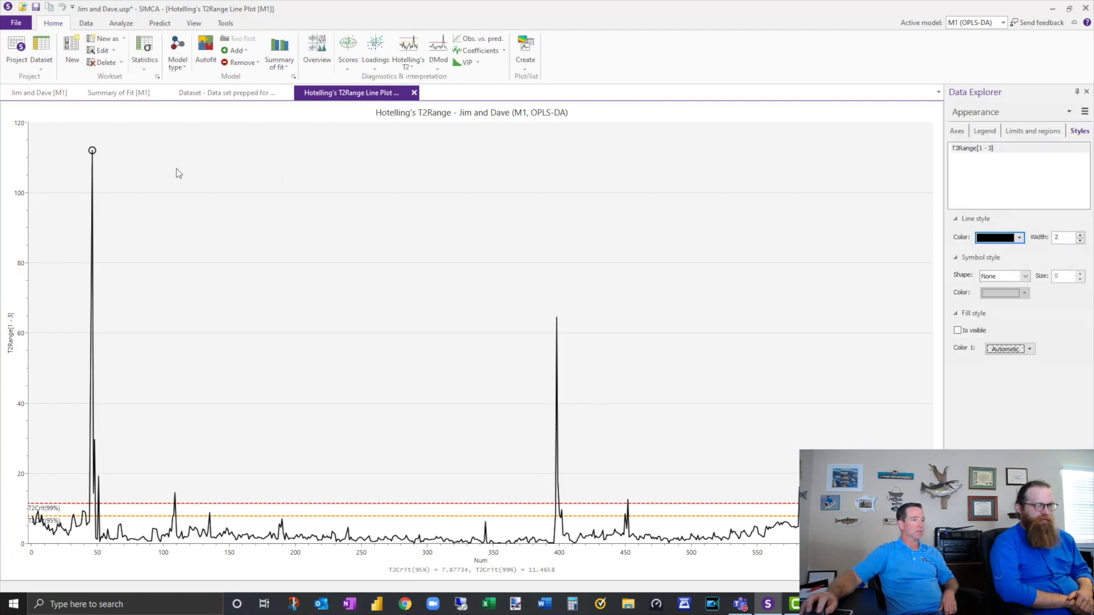
# Step: Open the contribution plot for the marked Hotelling's T2Range peak
pyautogui.click(91, 150)
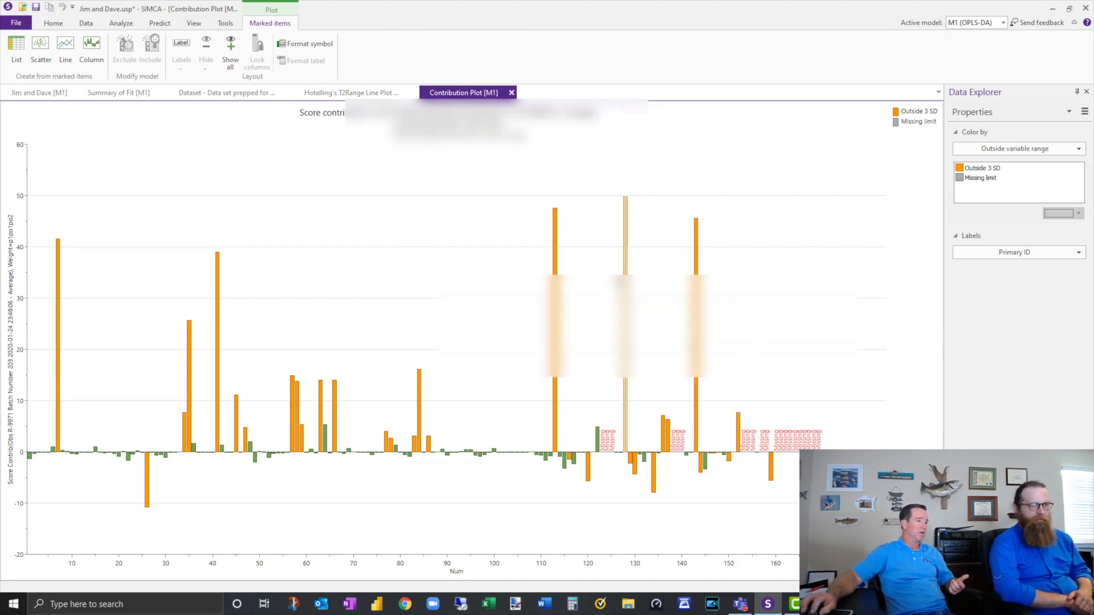
pyautogui.moveTo(593, 250)
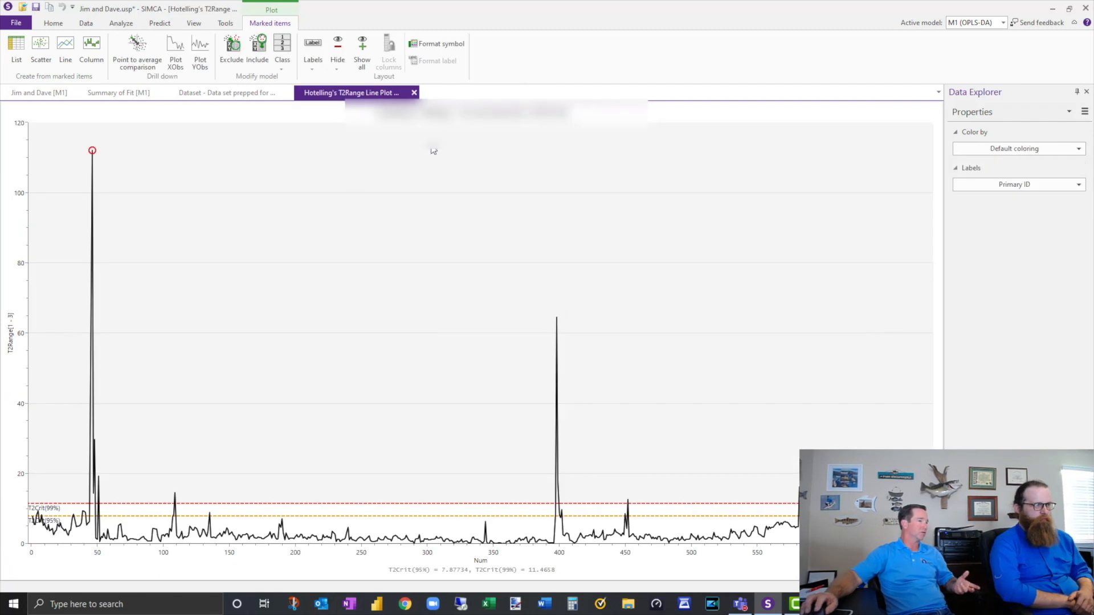
pyautogui.moveTo(63, 153)
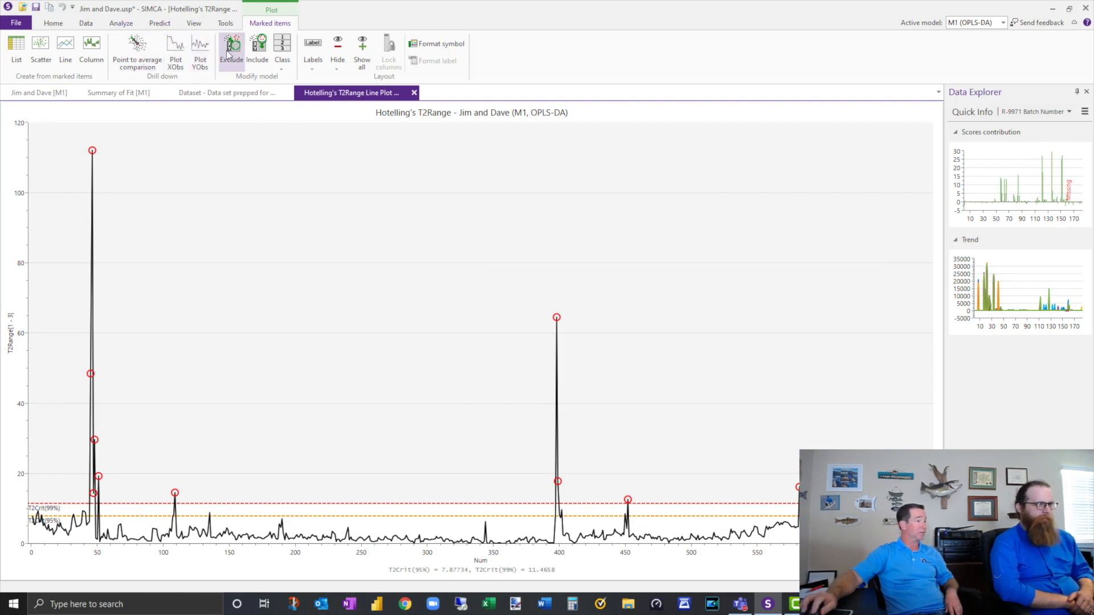
# Step: Exclude the marked outlier batches from M1 to create M2, then start Autofit
pyautogui.click(232, 49)
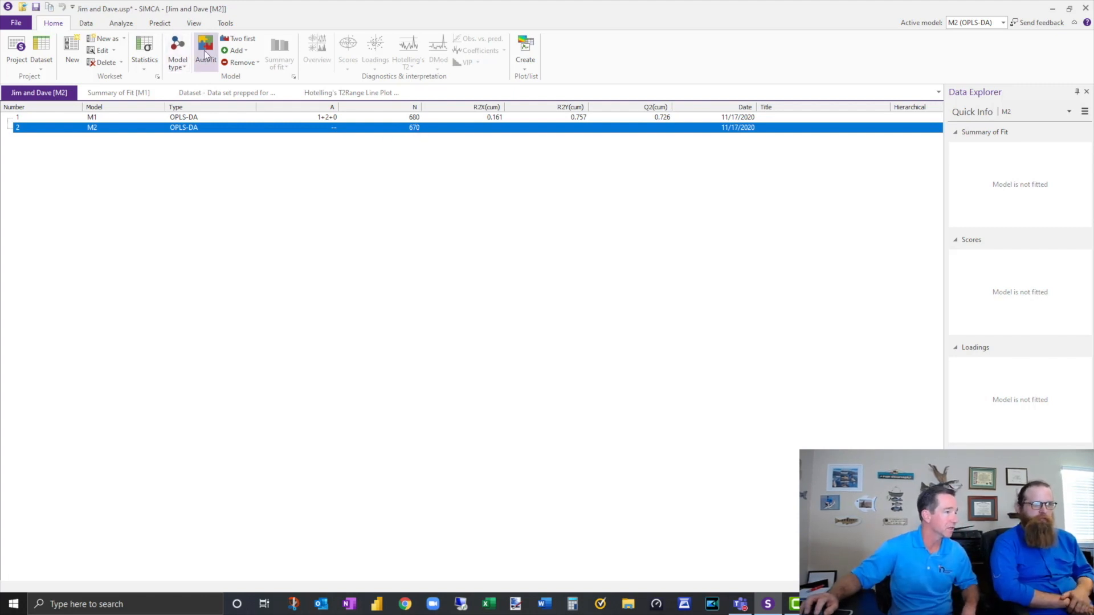
pyautogui.moveTo(240, 38)
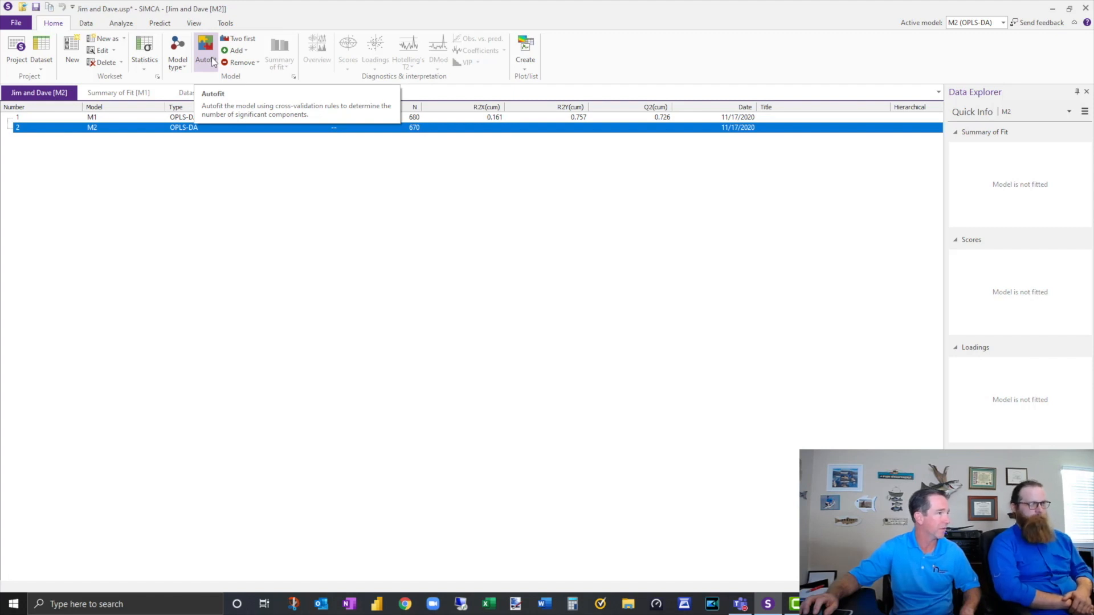
pyautogui.click(205, 49)
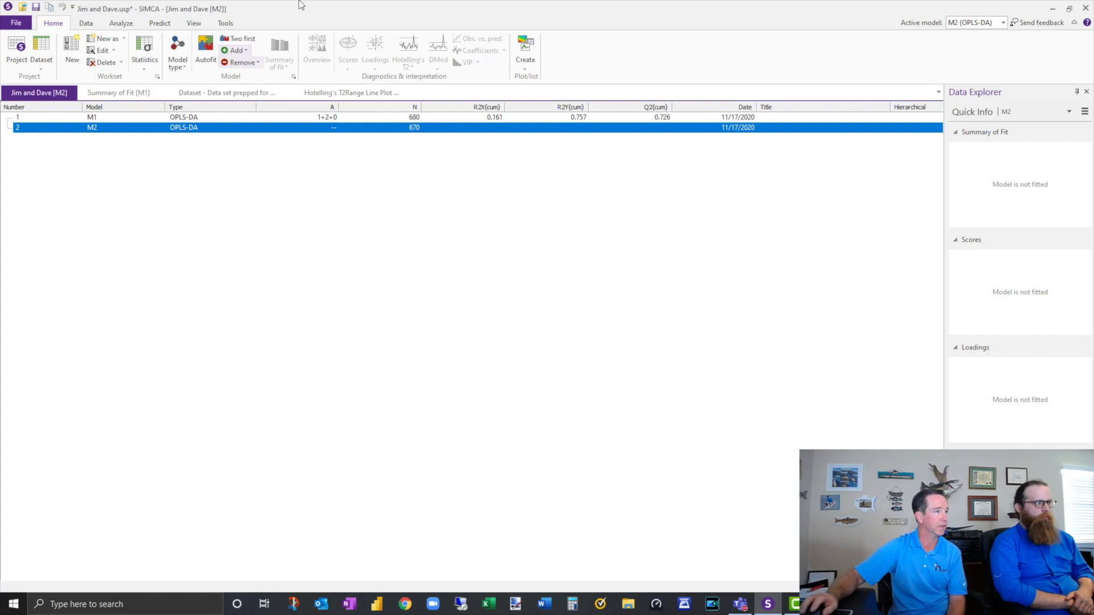
# Step: Autofit model M2 and open its score plot
pyautogui.click(280, 49)
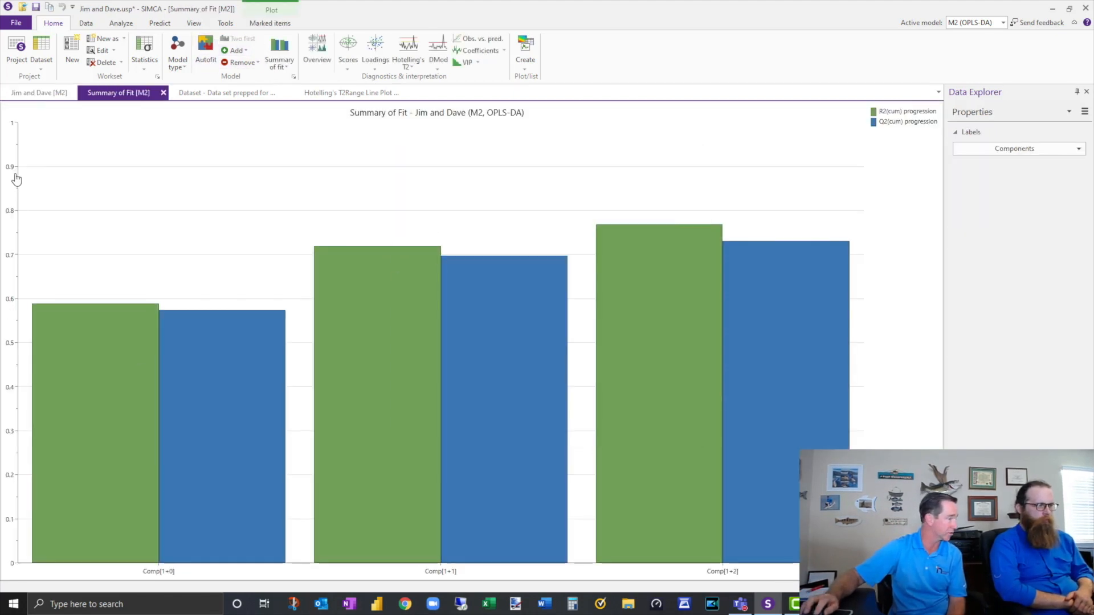
pyautogui.moveTo(504, 312)
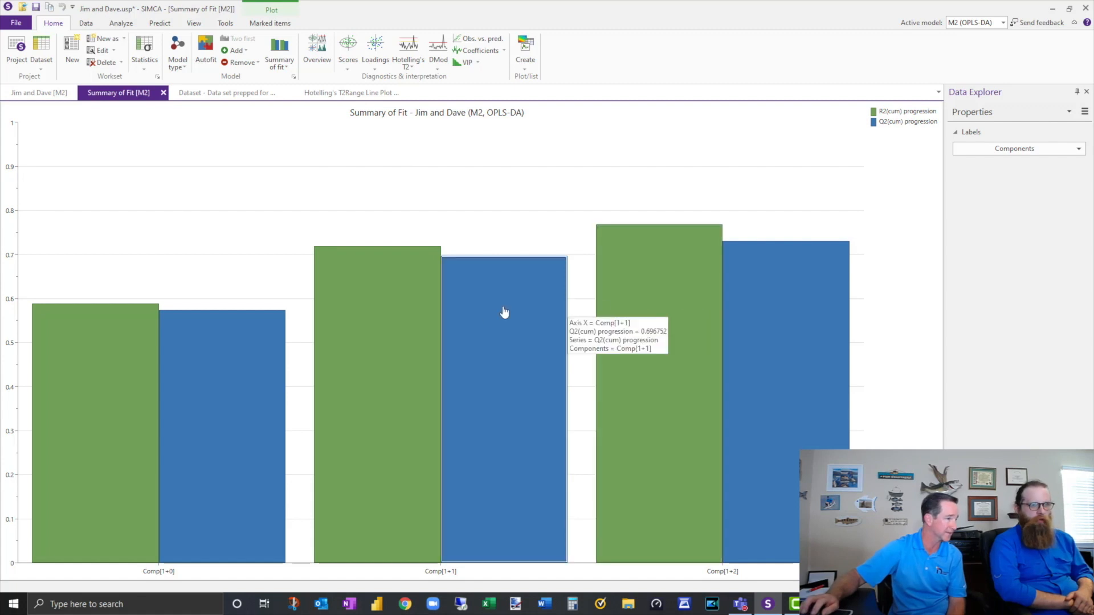
pyautogui.moveTo(391, 392)
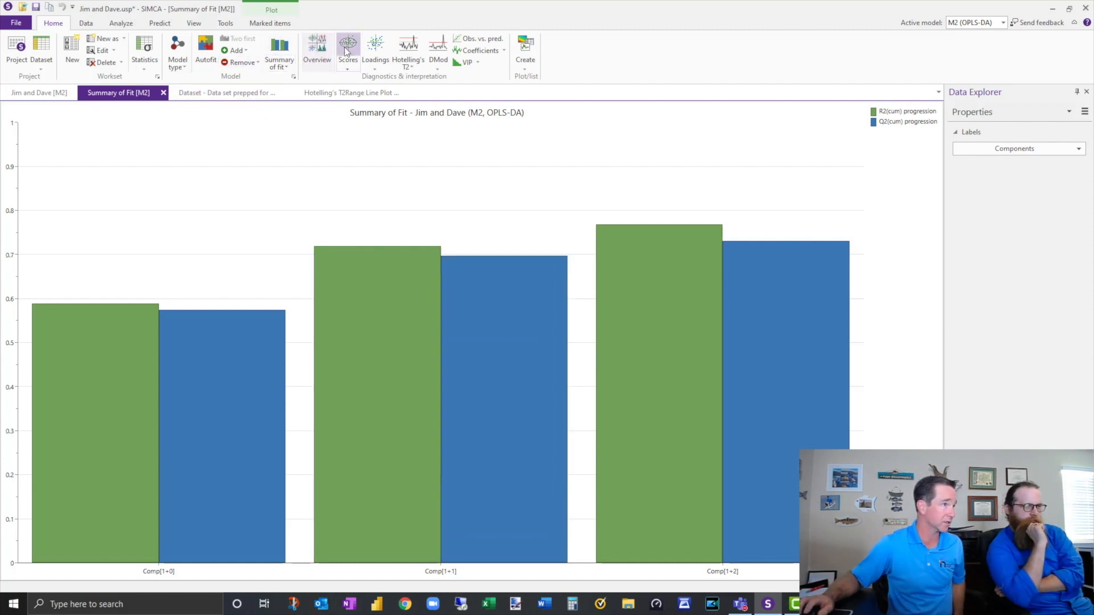
pyautogui.click(347, 49)
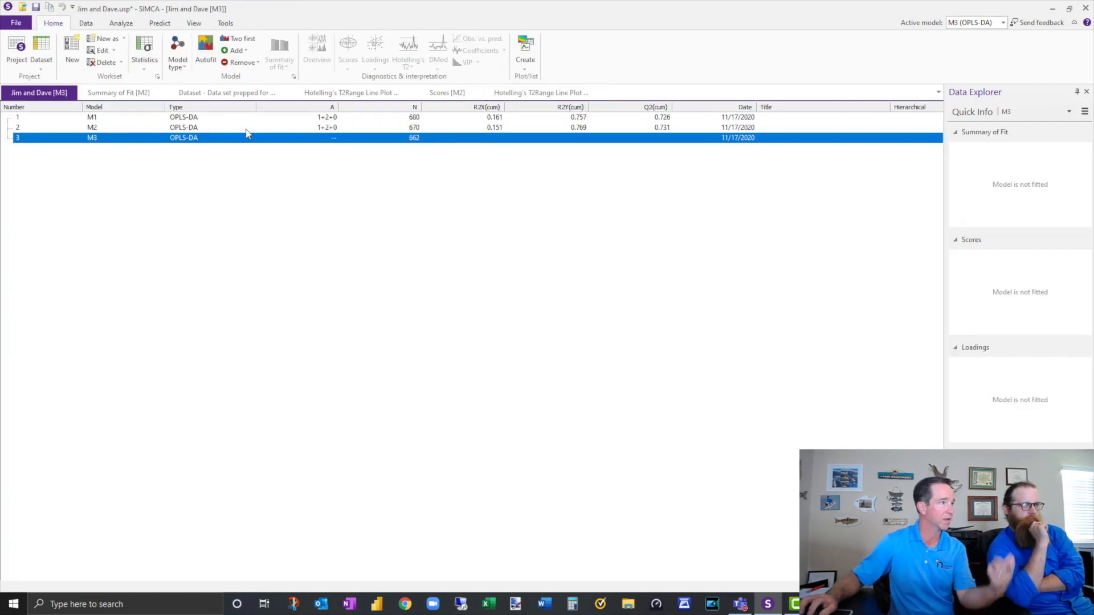
# Step: Autofit M3, then close the M3 Scores, M2 Hotelling's T2Range and M2 Scores tabs
pyautogui.click(205, 49)
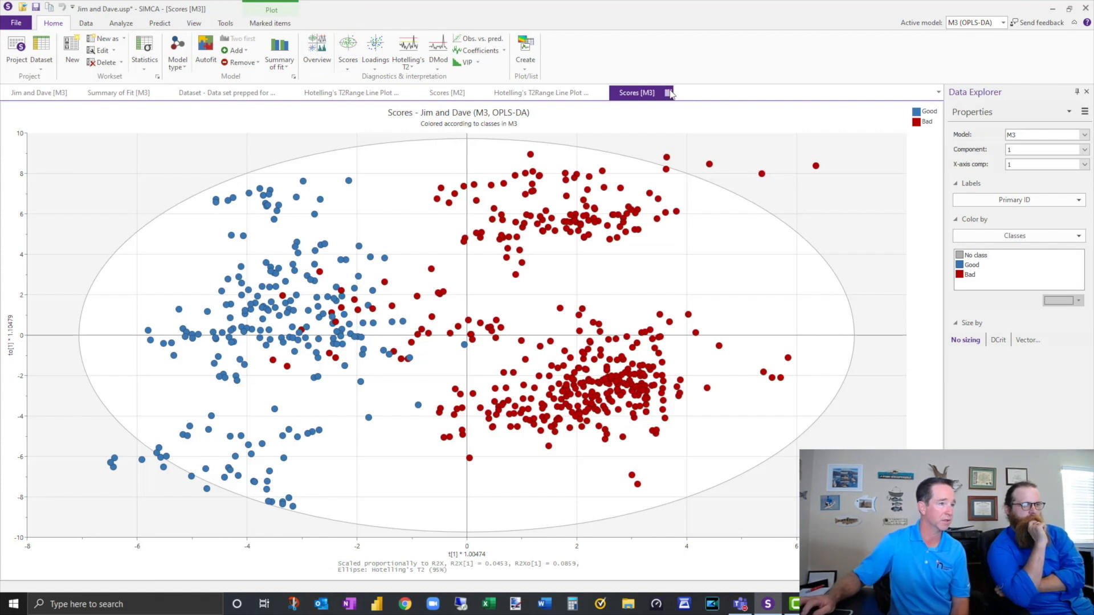
pyautogui.click(541, 92)
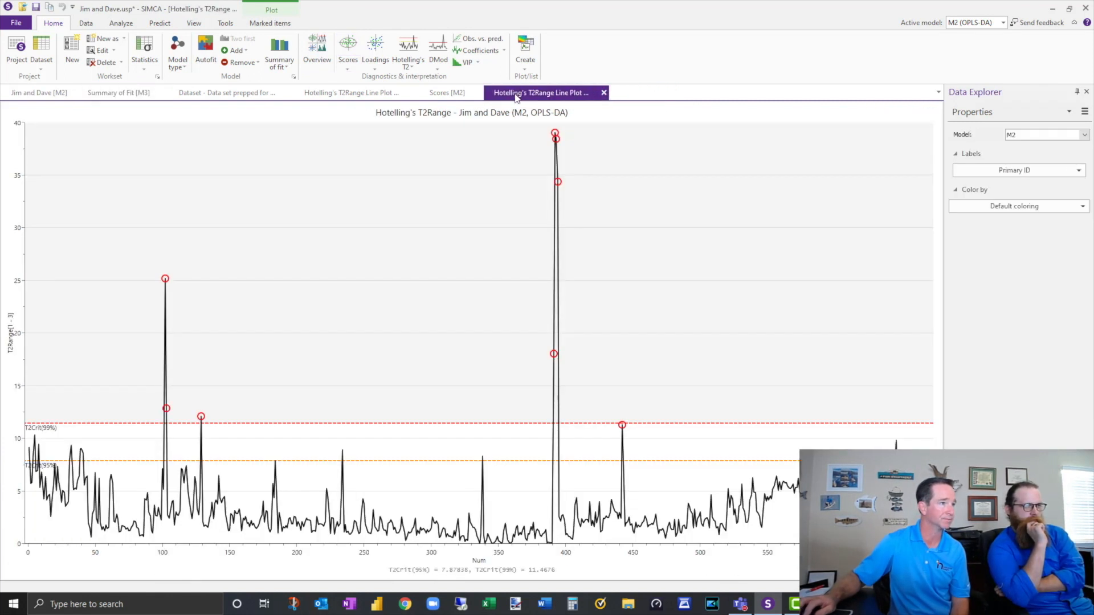
pyautogui.click(118, 92)
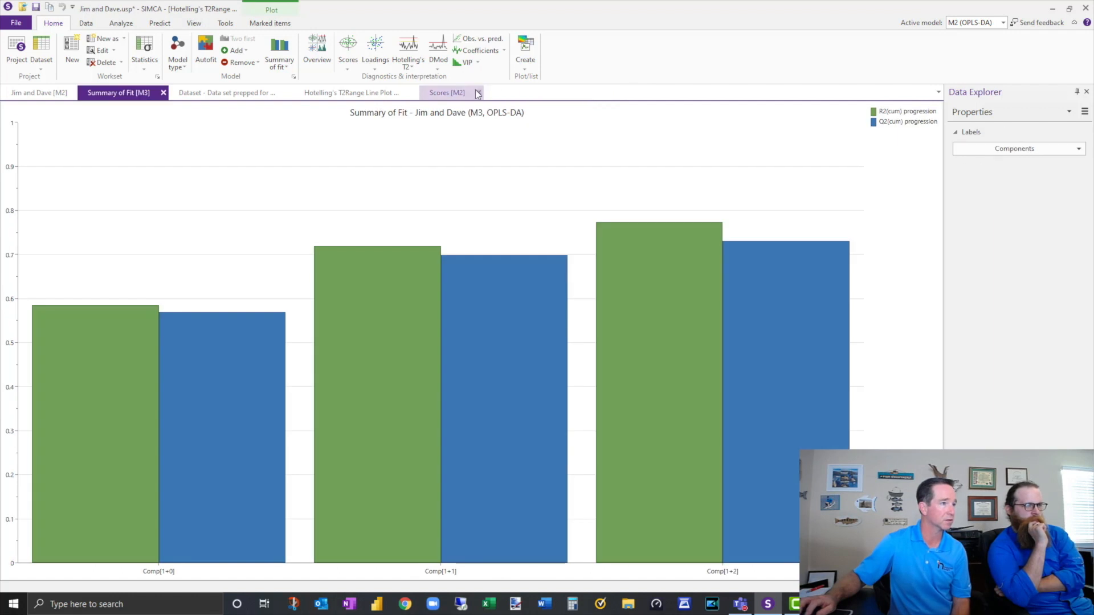
pyautogui.click(351, 93)
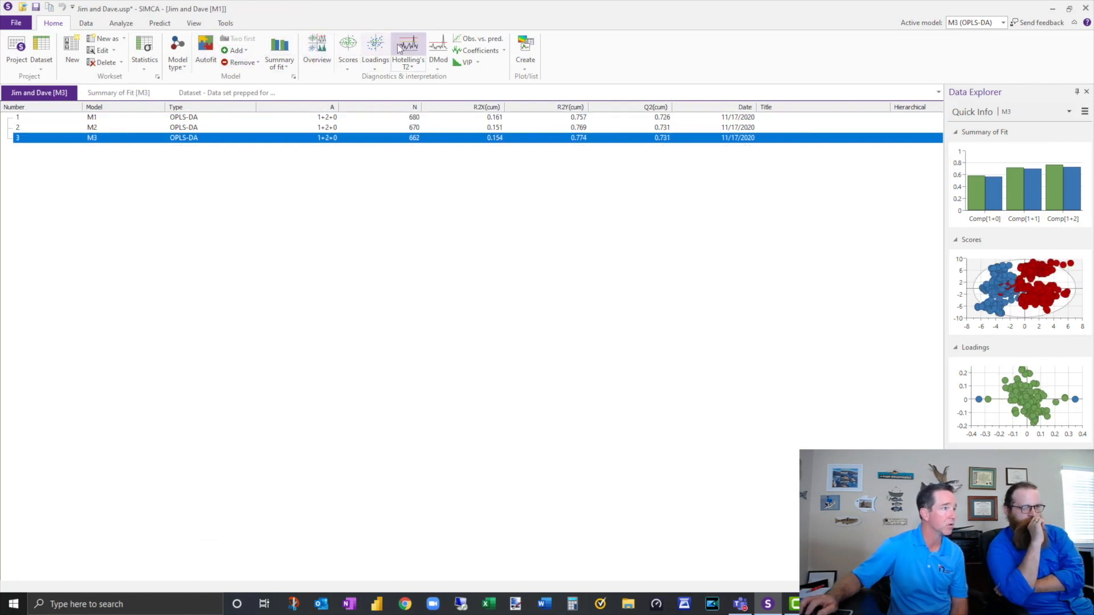
# Step: Open M3's Hotelling's T2Range plot and exclude the marked outlier batches
pyautogui.click(408, 46)
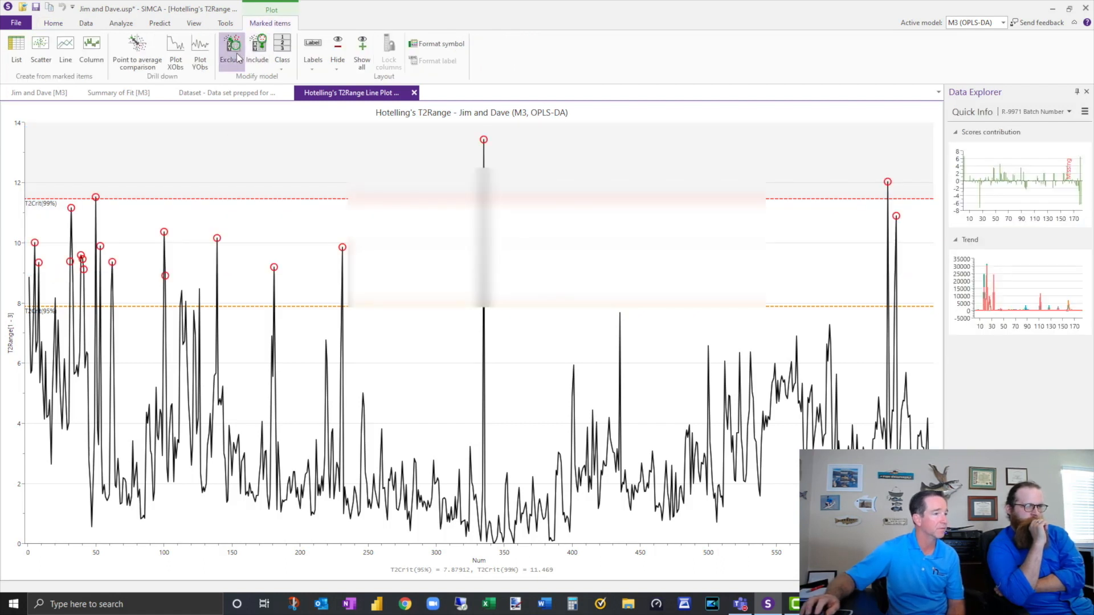
pyautogui.click(231, 49)
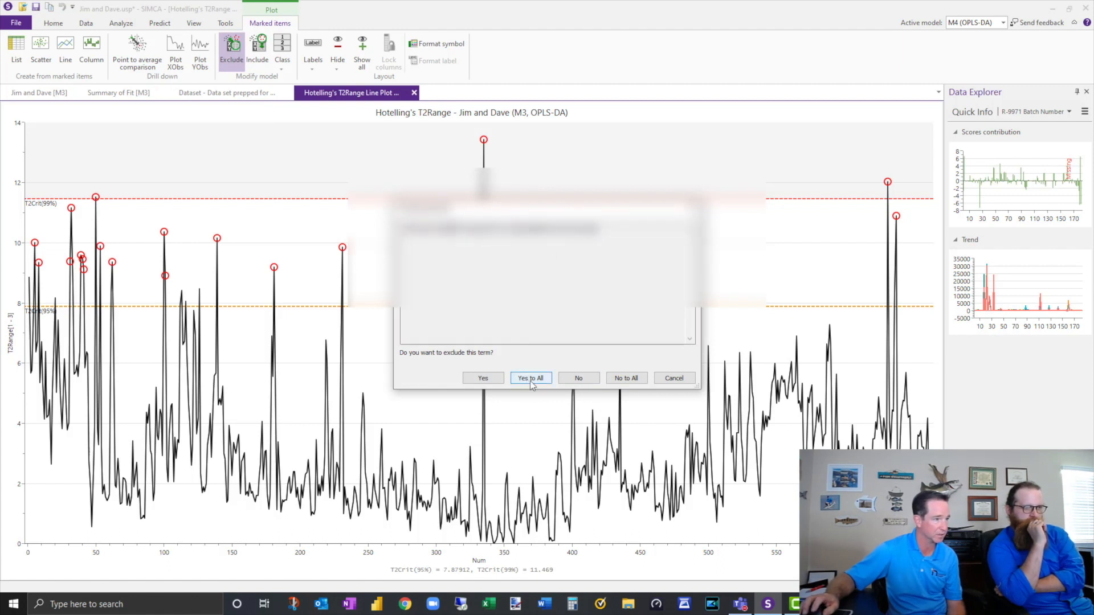
# Step: Confirm excluding all marked batches, autofit M4, and open its score plot
pyautogui.click(531, 377)
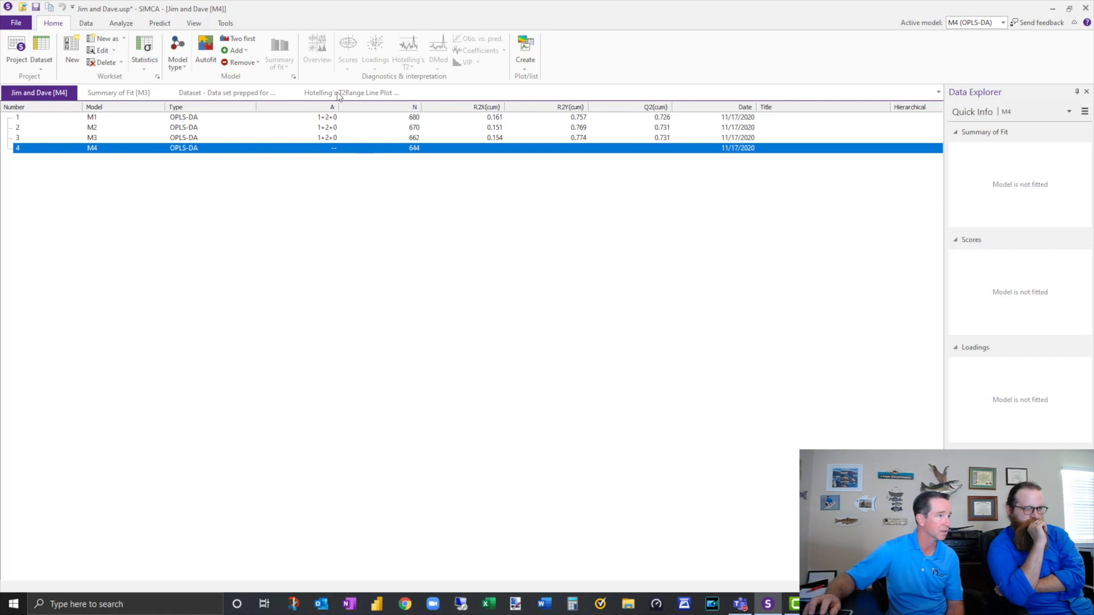
pyautogui.click(279, 53)
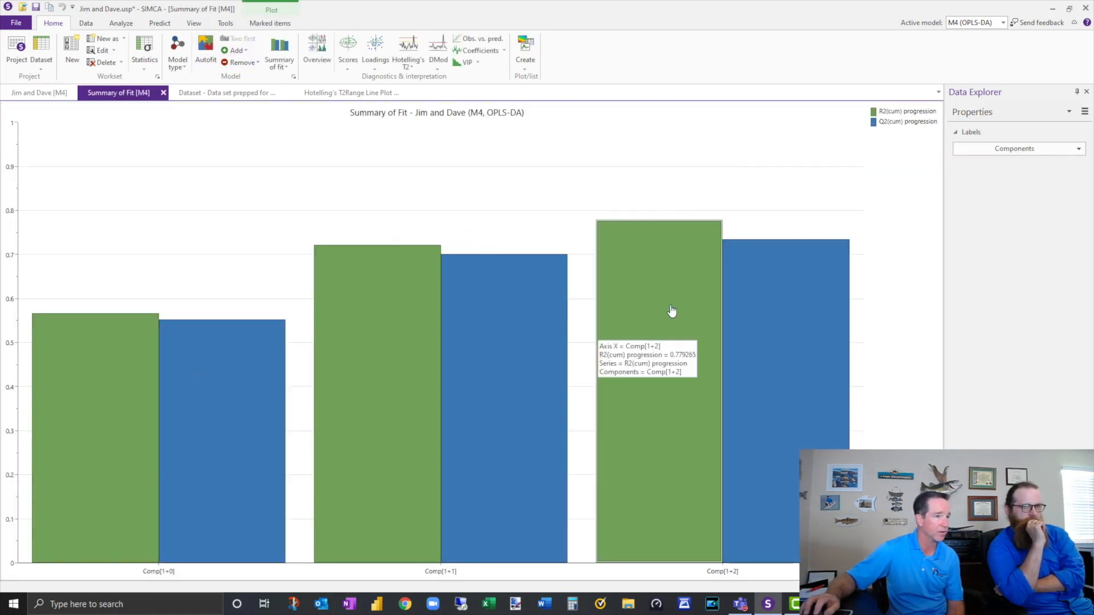
pyautogui.moveTo(668, 232)
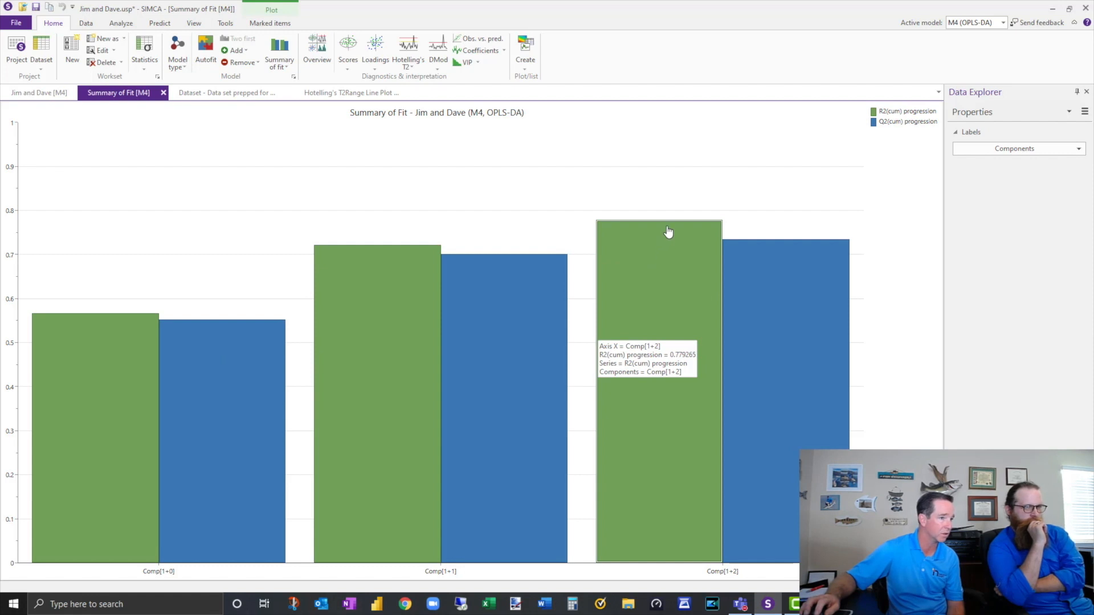
pyautogui.moveTo(781, 358)
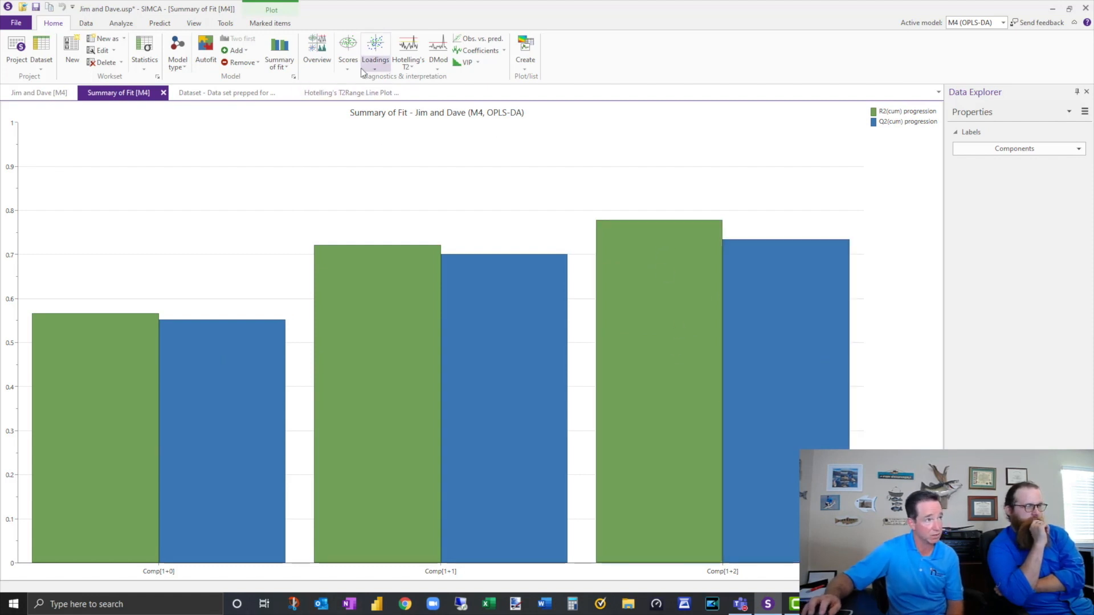
pyautogui.click(348, 49)
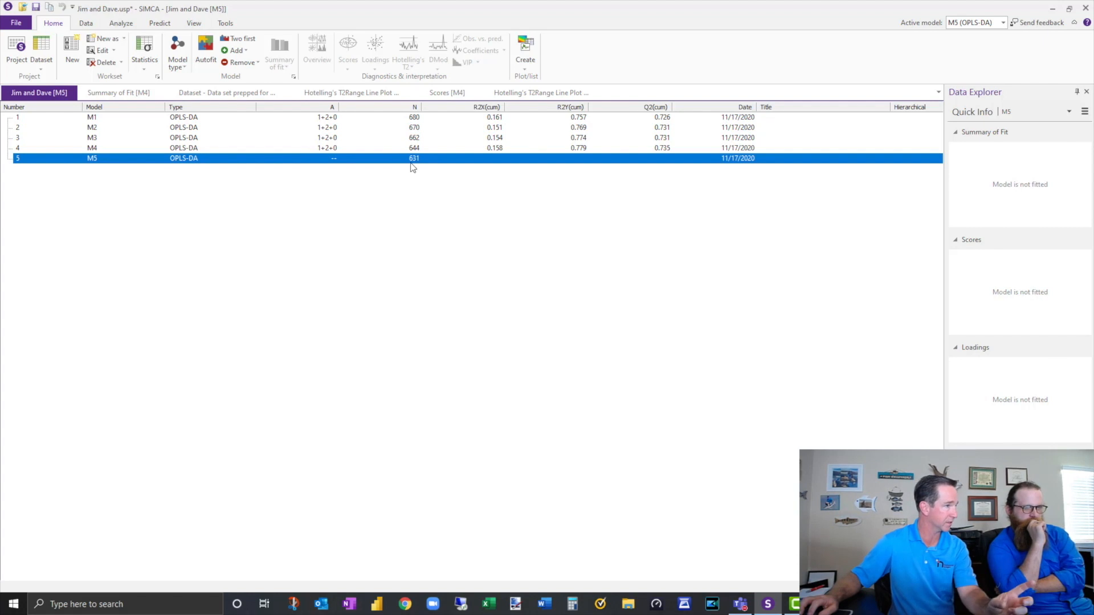
pyautogui.moveTo(263, 72)
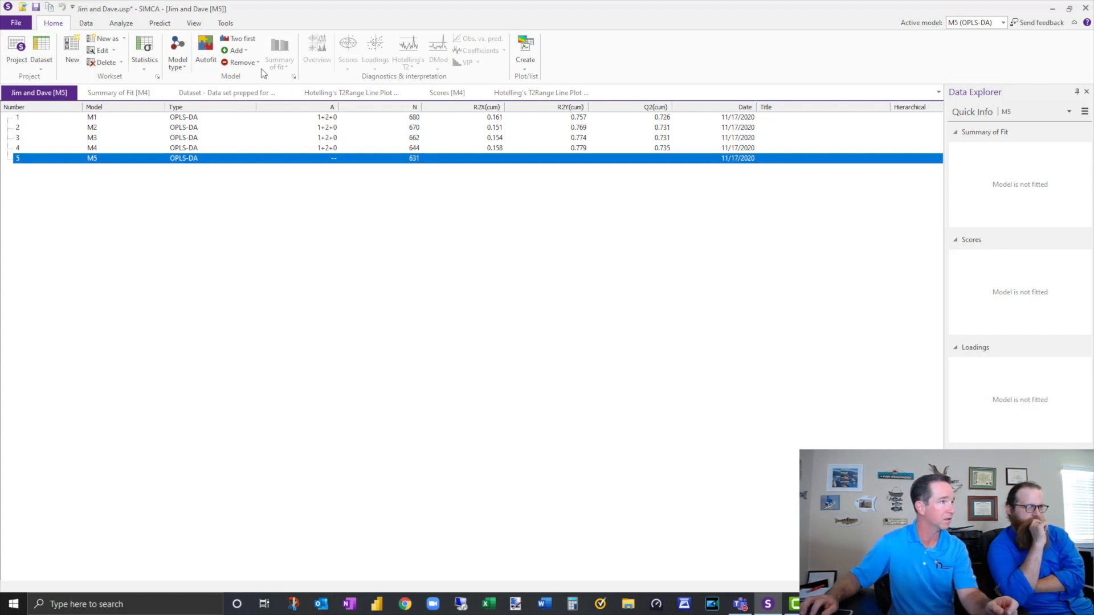
# Step: Autofit M5 and open the list of score plot types
pyautogui.click(205, 49)
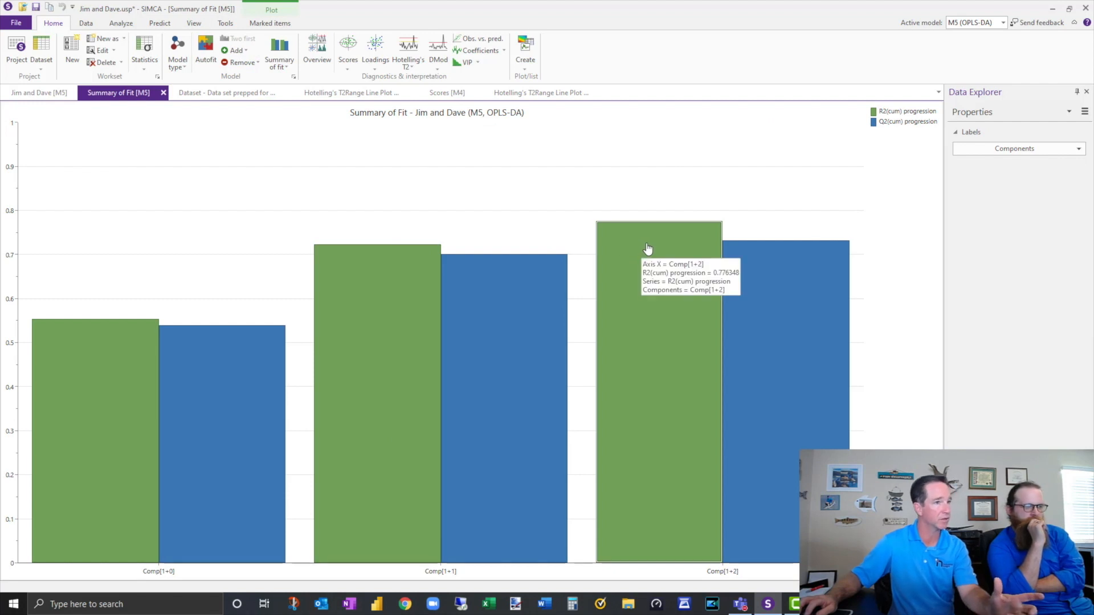
pyautogui.moveTo(371, 103)
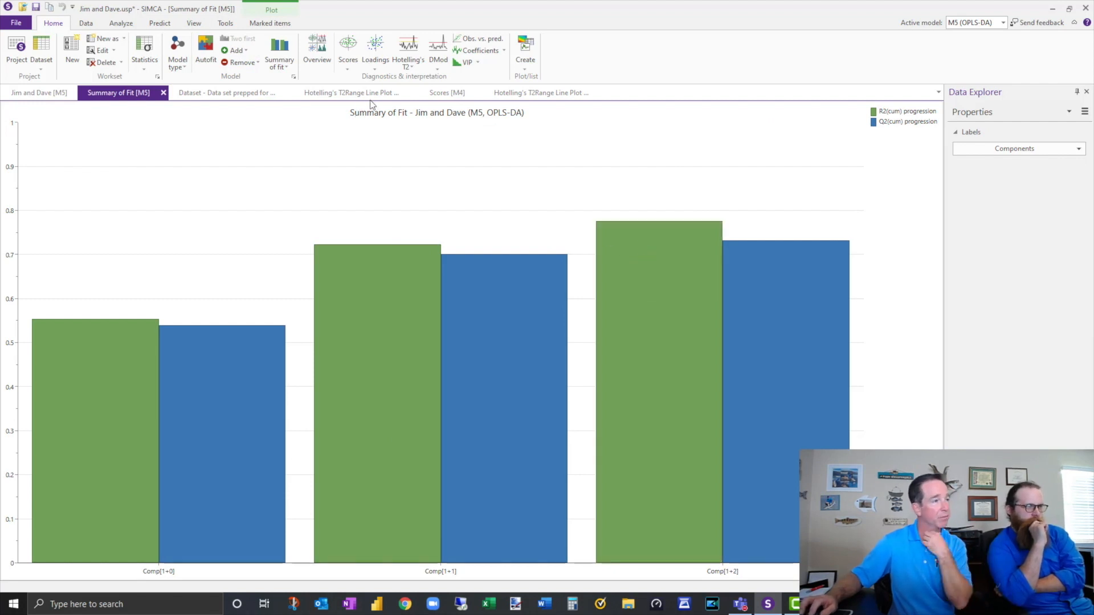
pyautogui.click(348, 49)
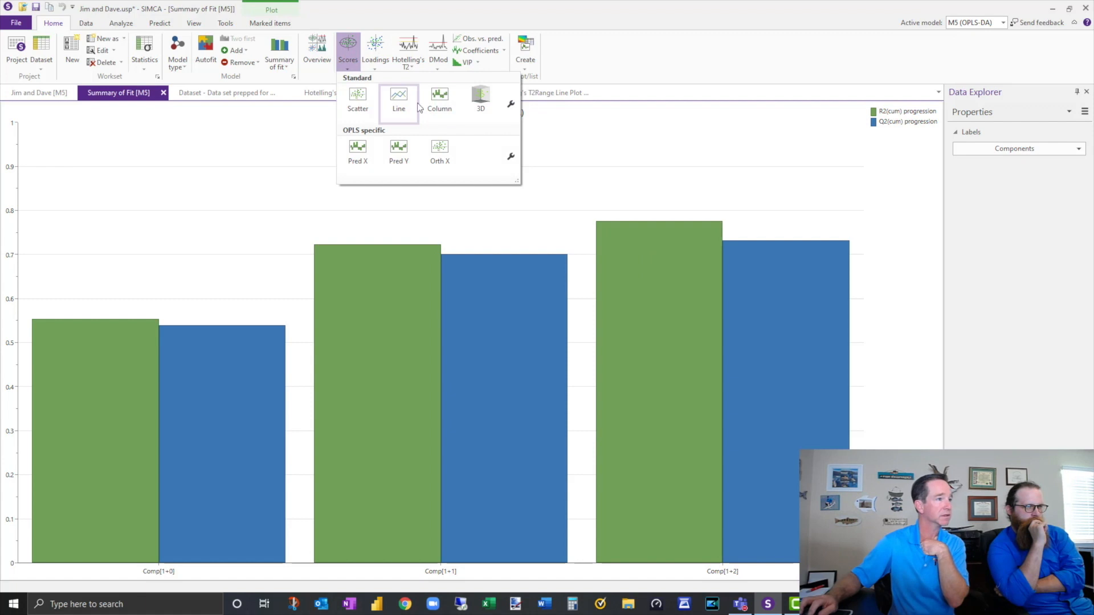
# Step: Create M5's 3D score scatter plot, orbit it to check Good/Bad separation, then close a tab
pyautogui.click(480, 97)
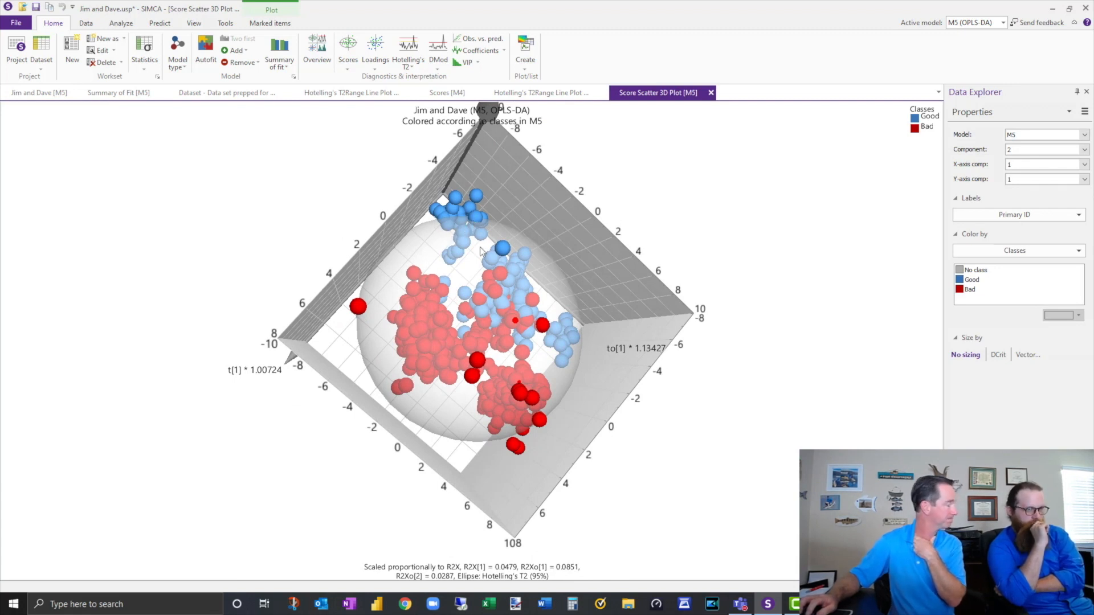
pyautogui.moveTo(475, 279); pyautogui.dragTo(489, 383)
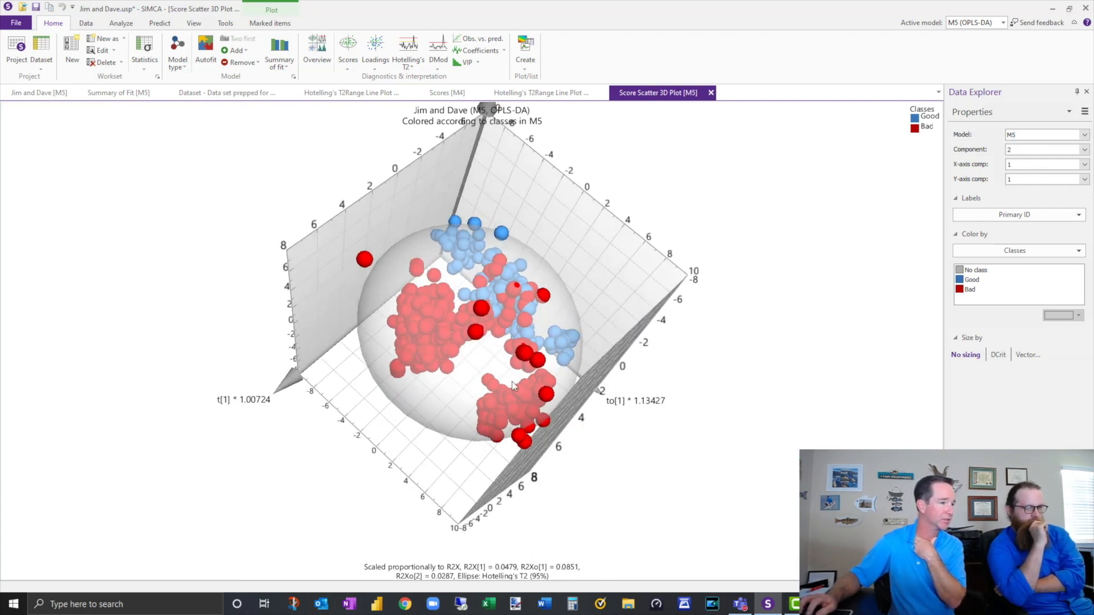
pyautogui.moveTo(513, 388); pyautogui.dragTo(702, 328)
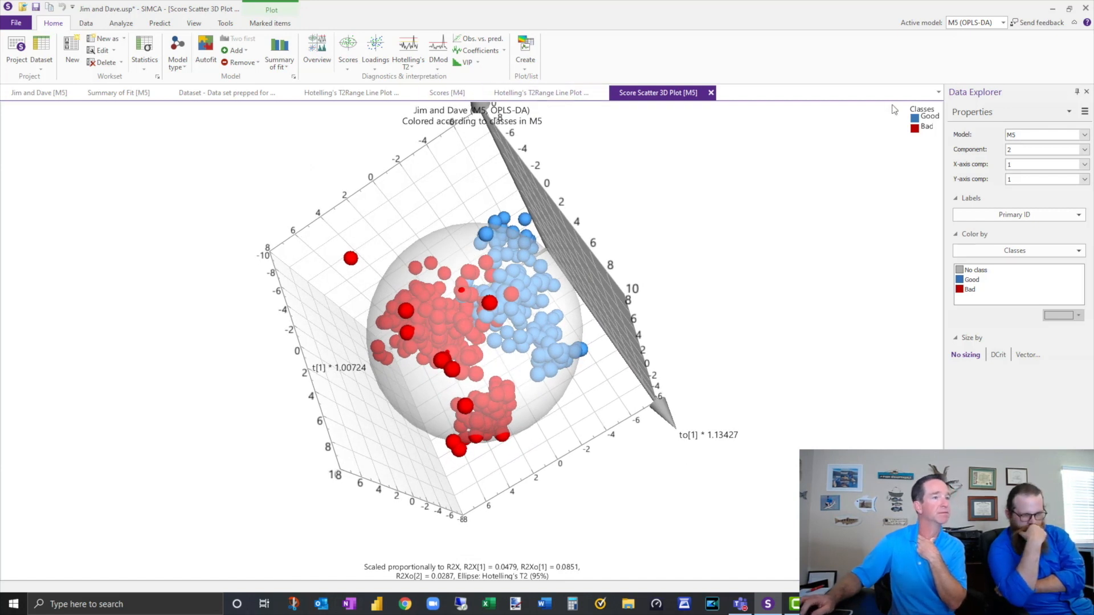
pyautogui.click(117, 92)
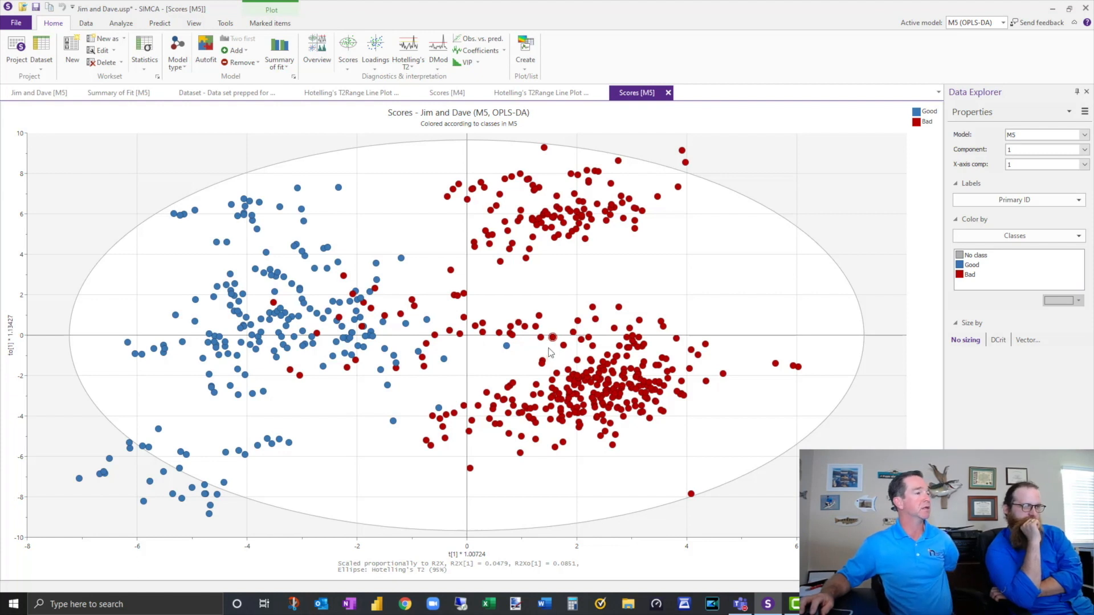
pyautogui.moveTo(400, 138)
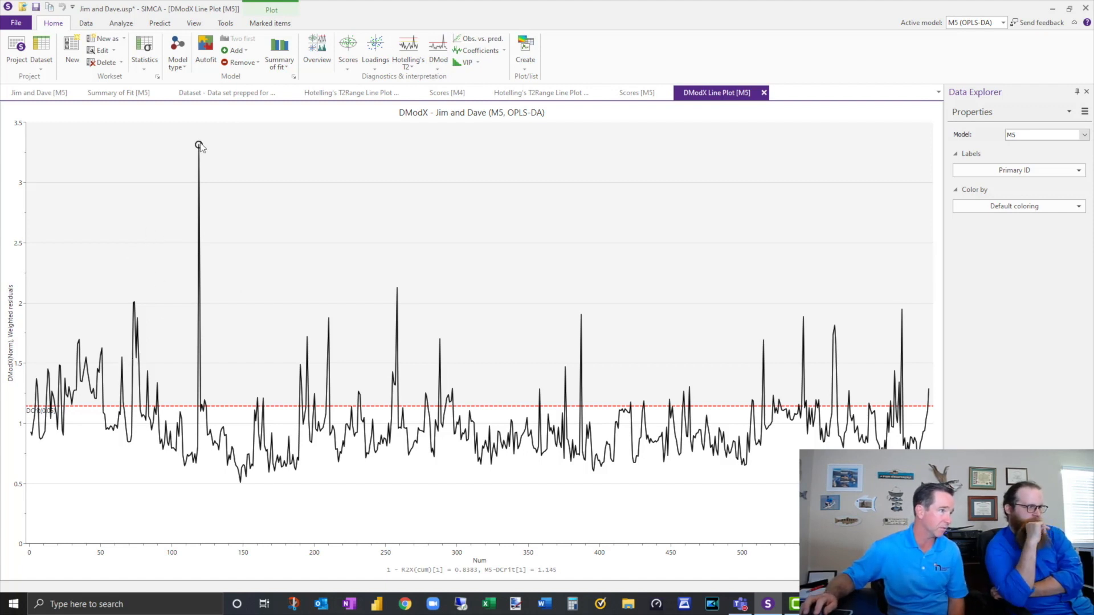
# Step: Inspect the tallest DModX batch's contribution plot in M5, then close it
pyautogui.click(199, 145)
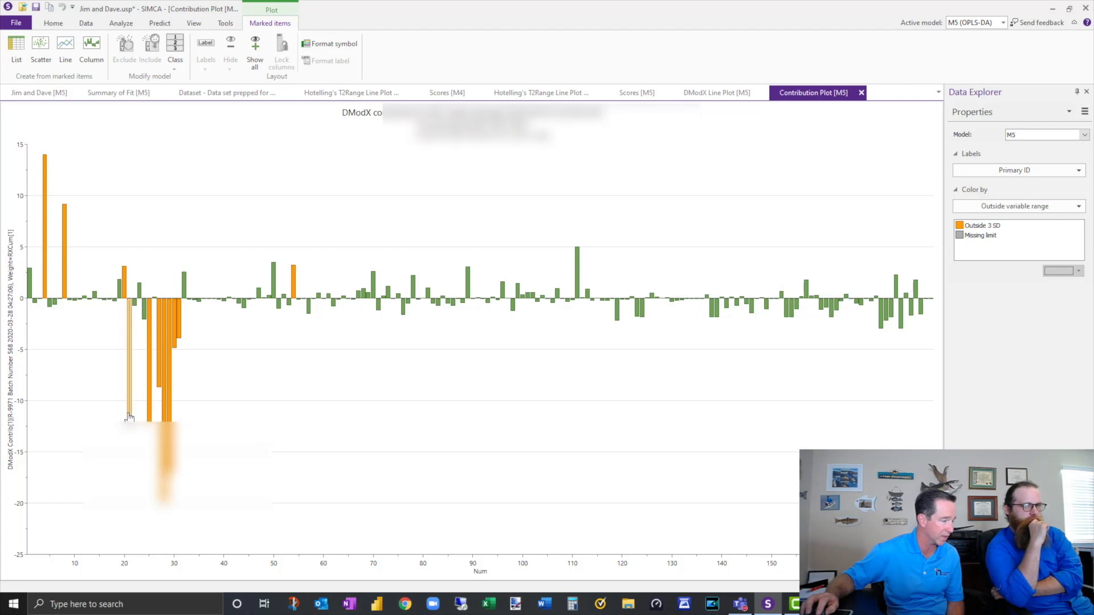
pyautogui.click(716, 92)
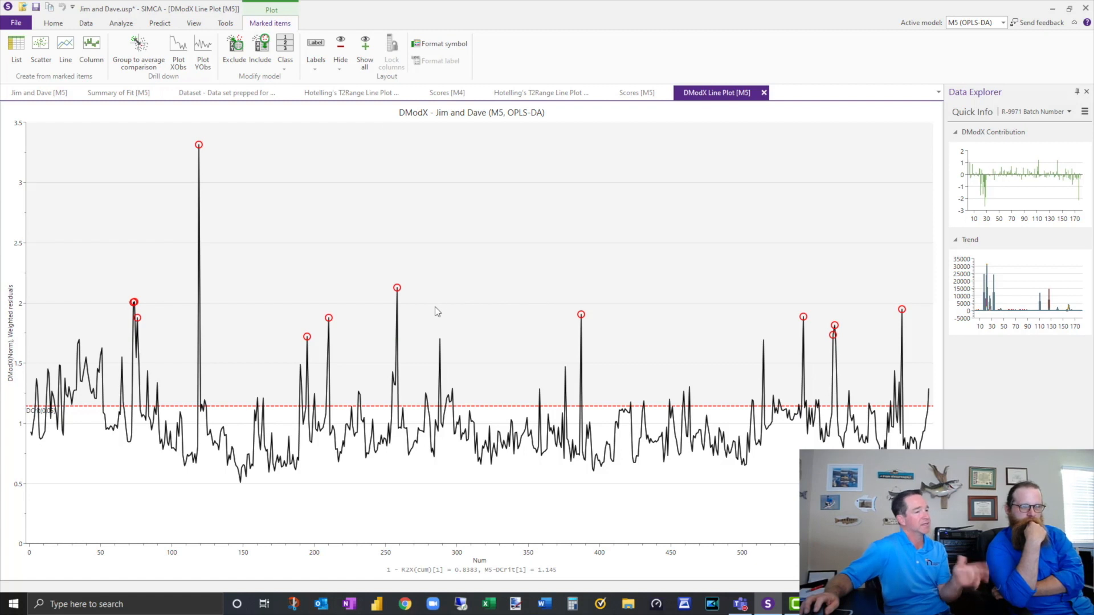
pyautogui.moveTo(411, 315)
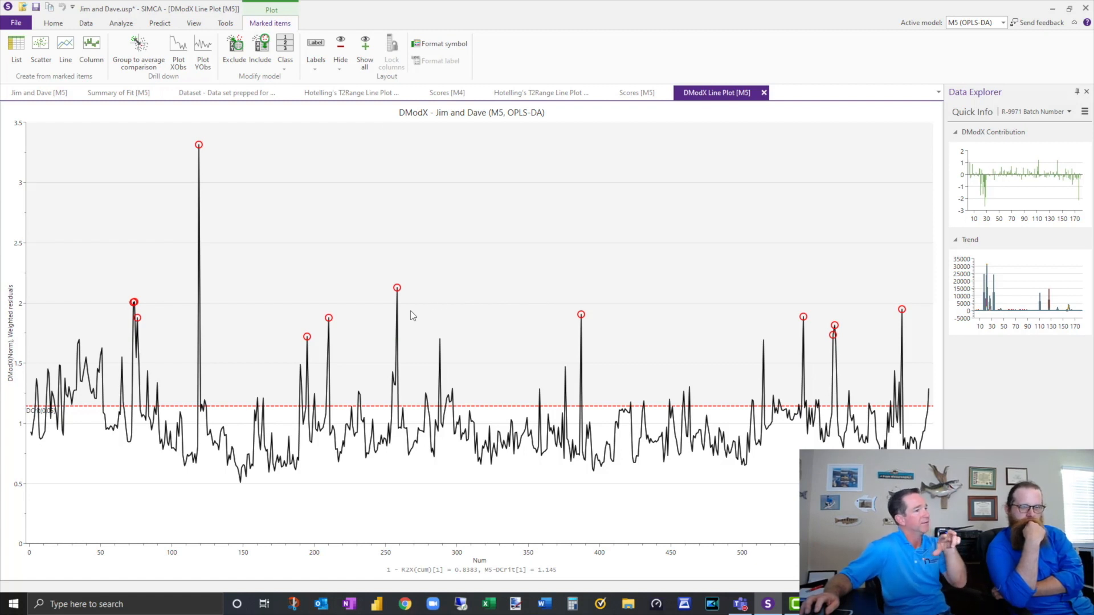
pyautogui.moveTo(386, 359)
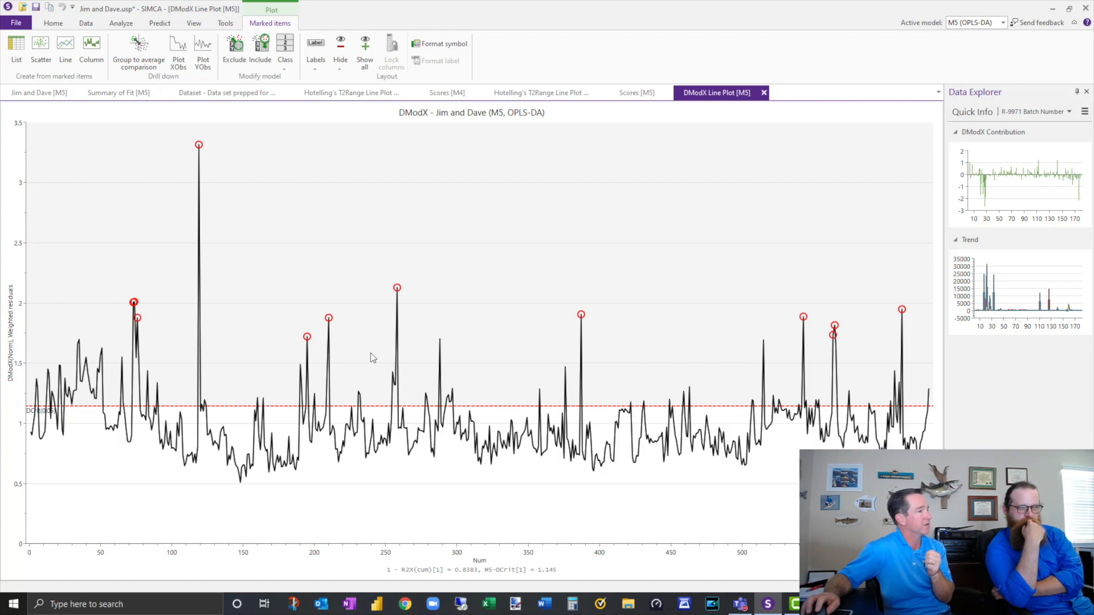
pyautogui.moveTo(366, 352)
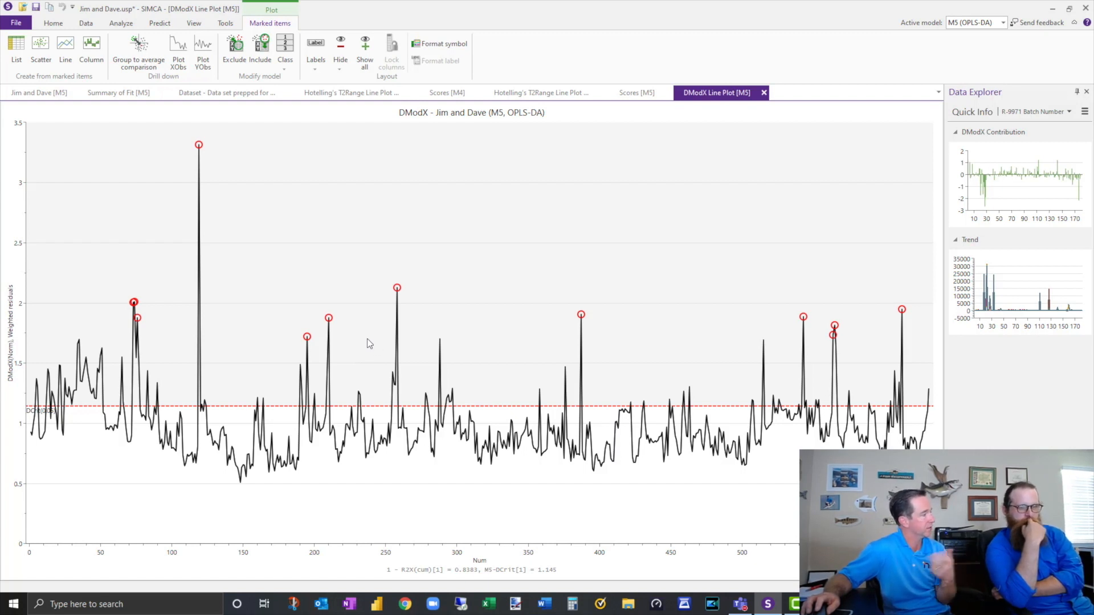
pyautogui.moveTo(364, 348)
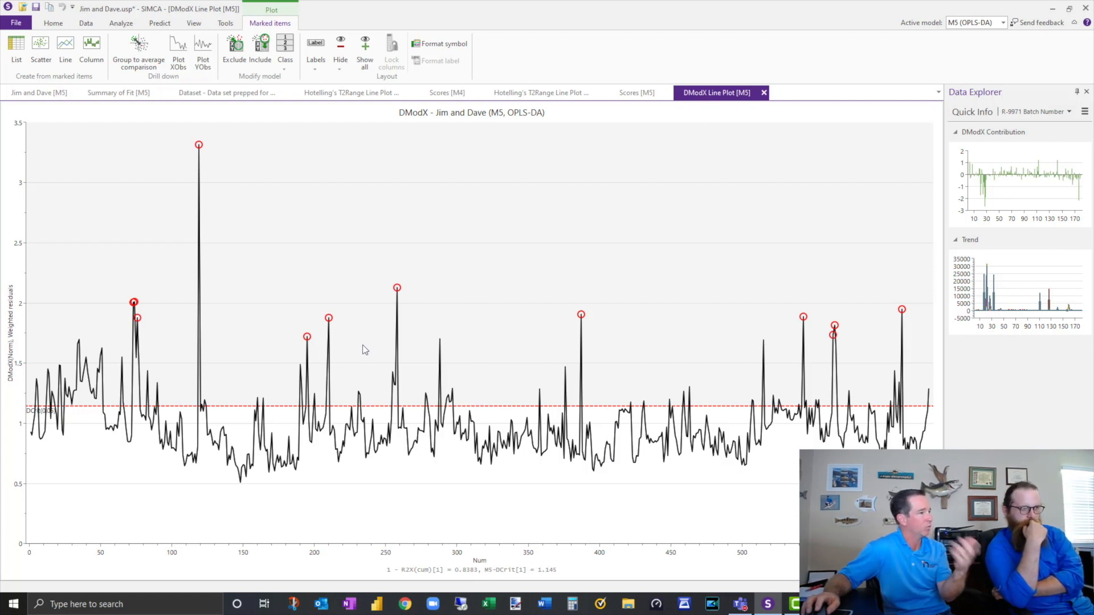
pyautogui.moveTo(398, 347)
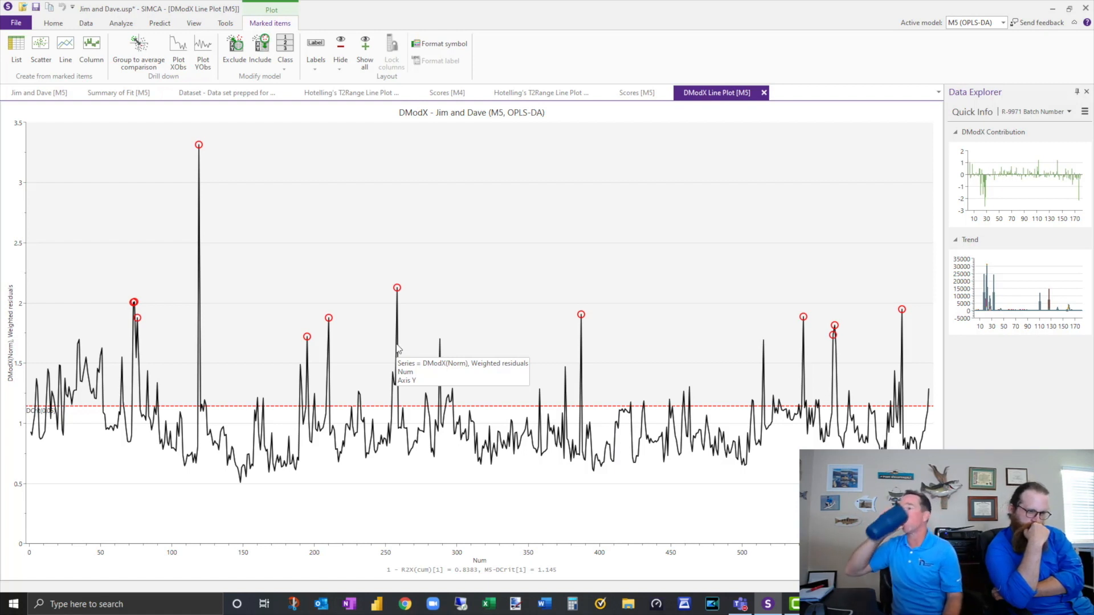
pyautogui.moveTo(387, 335)
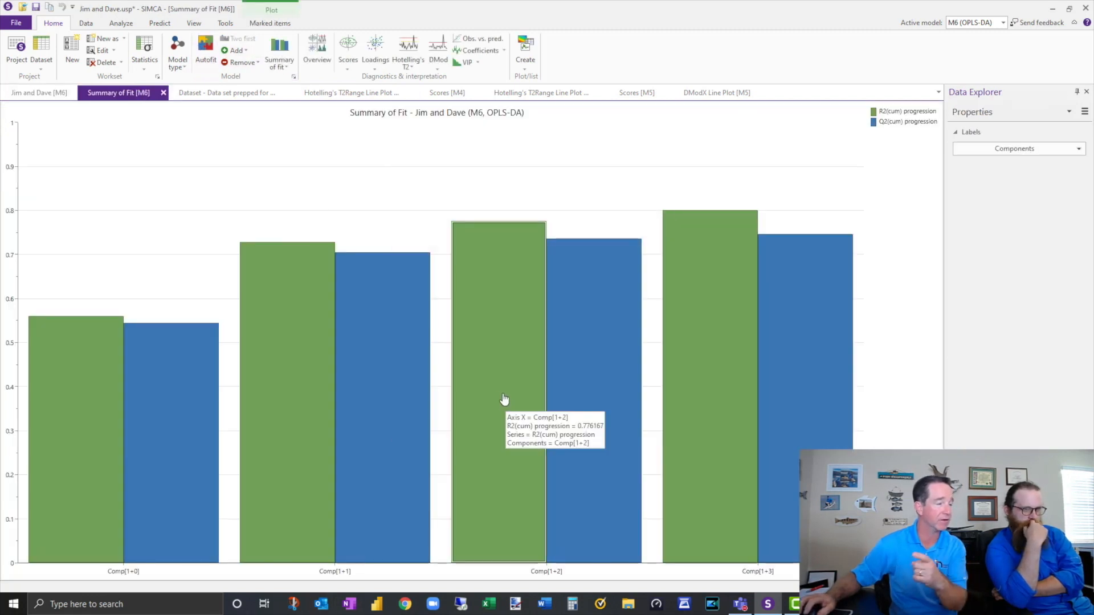
pyautogui.moveTo(486, 394)
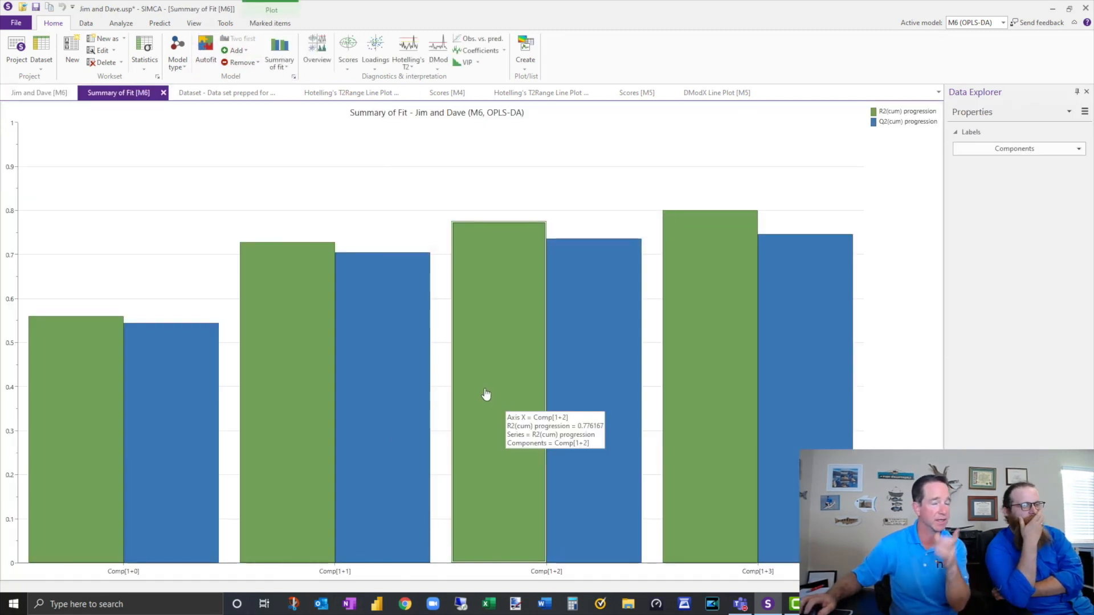
pyautogui.moveTo(454, 432)
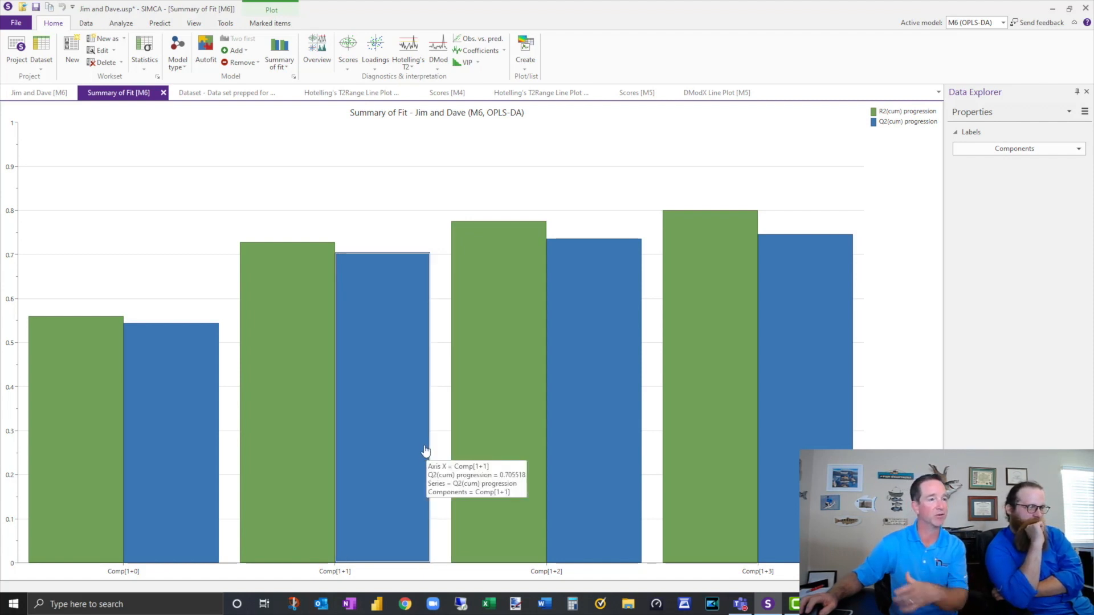
pyautogui.moveTo(424, 422)
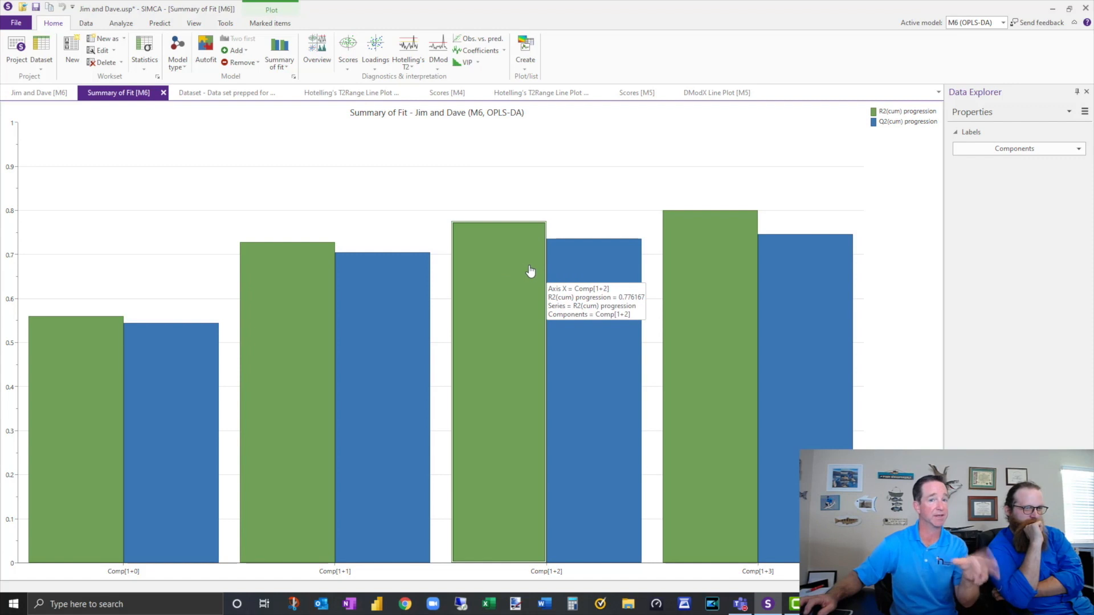
pyautogui.moveTo(524, 274)
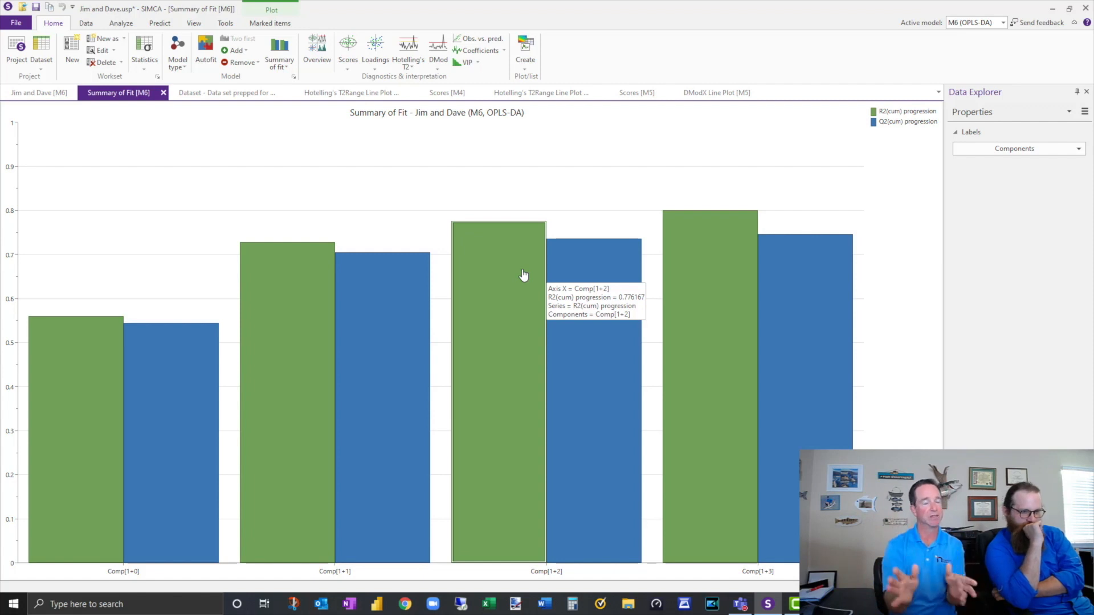
pyautogui.moveTo(693, 84)
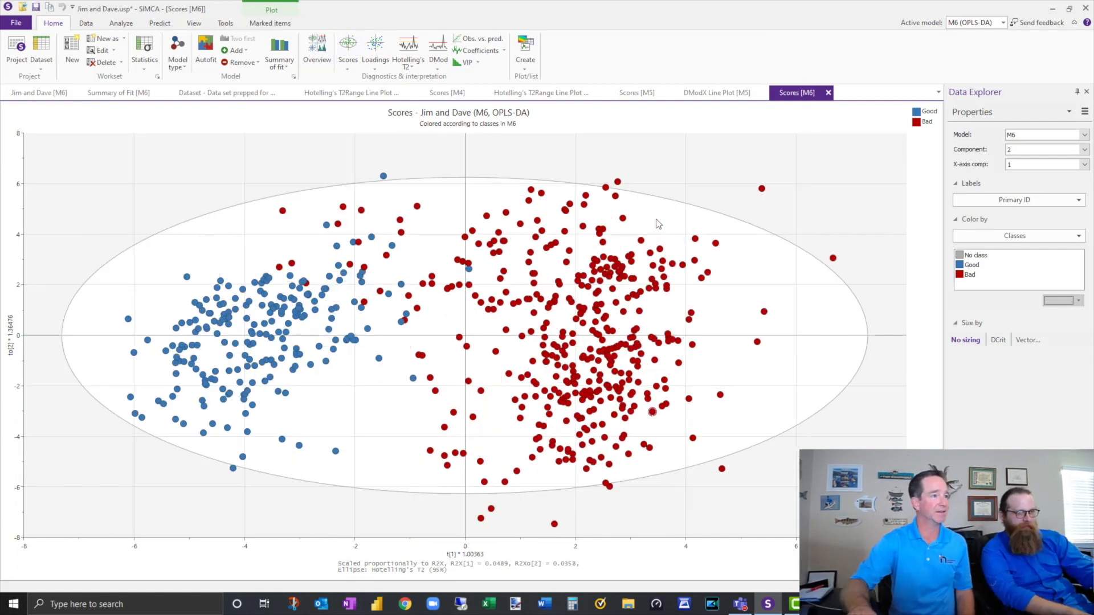
# Step: Plot M6 scores against the last orthogonal component and rotate the 3D scores to inspect clusters
pyautogui.click(1077, 148)
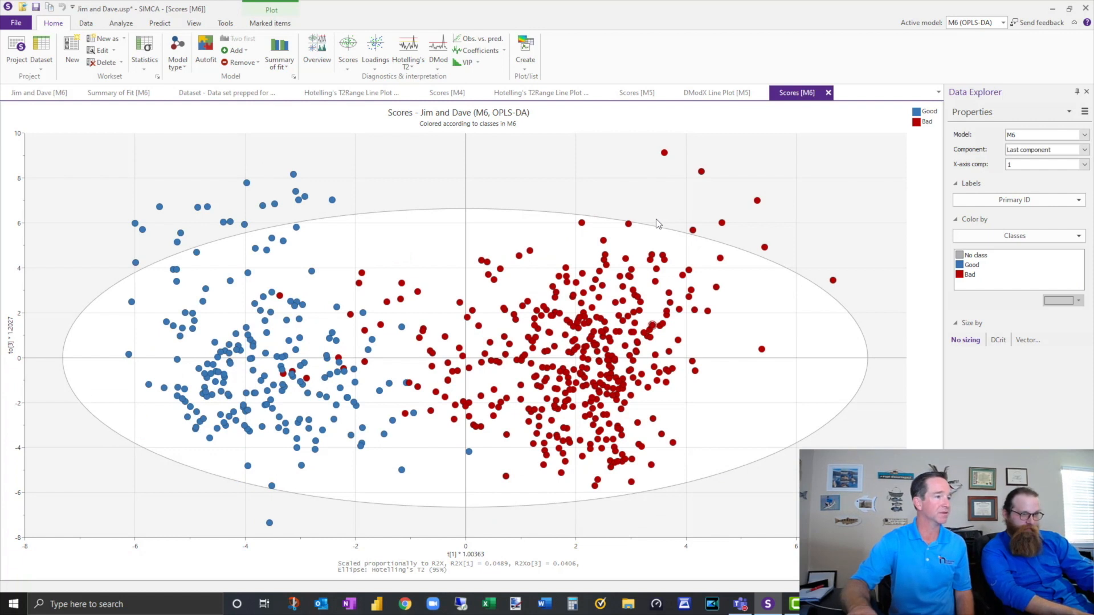
pyautogui.click(1044, 149)
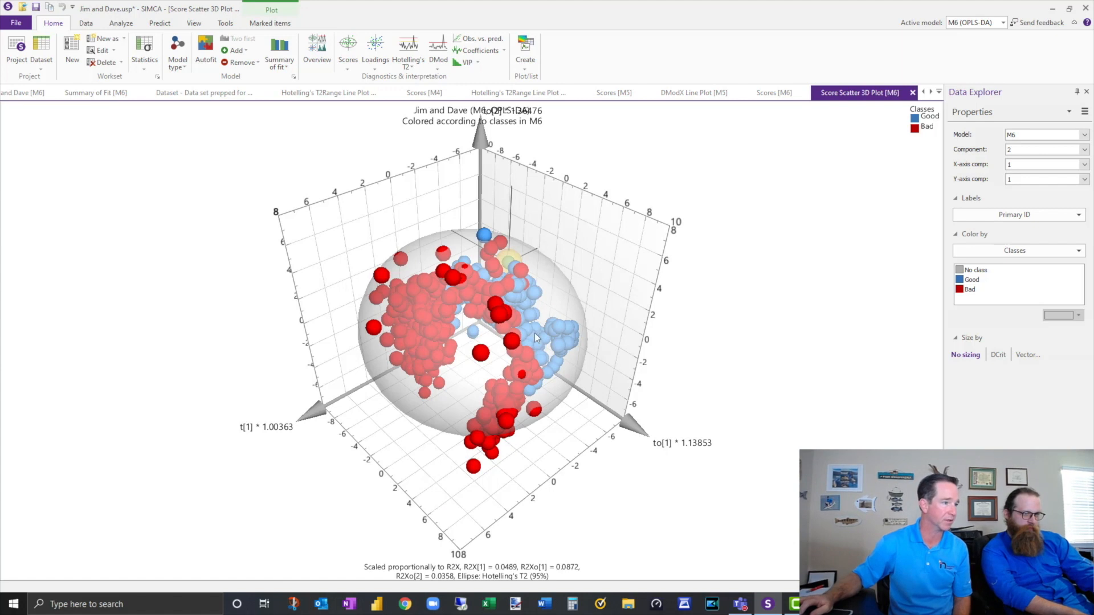
pyautogui.moveTo(488, 314); pyautogui.dragTo(538, 415)
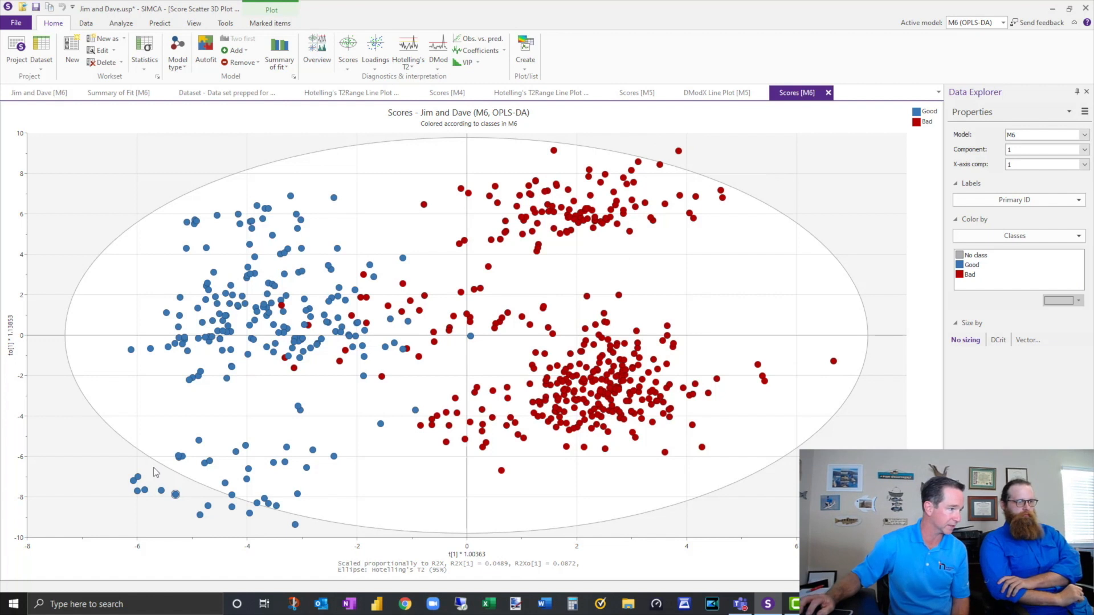
# Step: Mark the lower-left Good batch group plus the distant top Bad batch for exclusion
pyautogui.moveTo(153, 472); pyautogui.dragTo(301, 527)
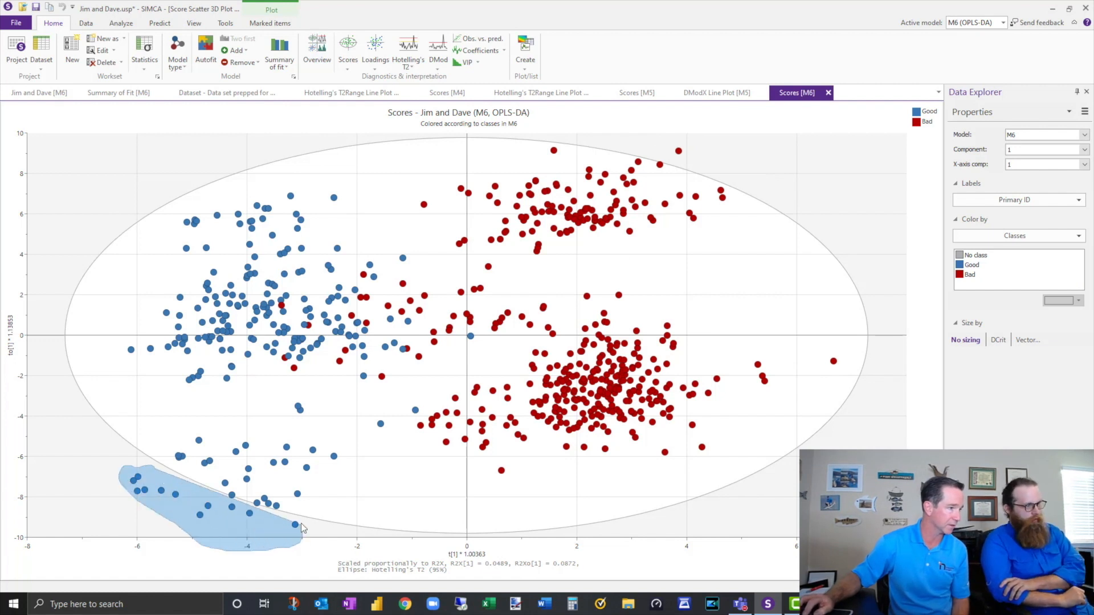
pyautogui.moveTo(125, 482); pyautogui.dragTo(304, 527)
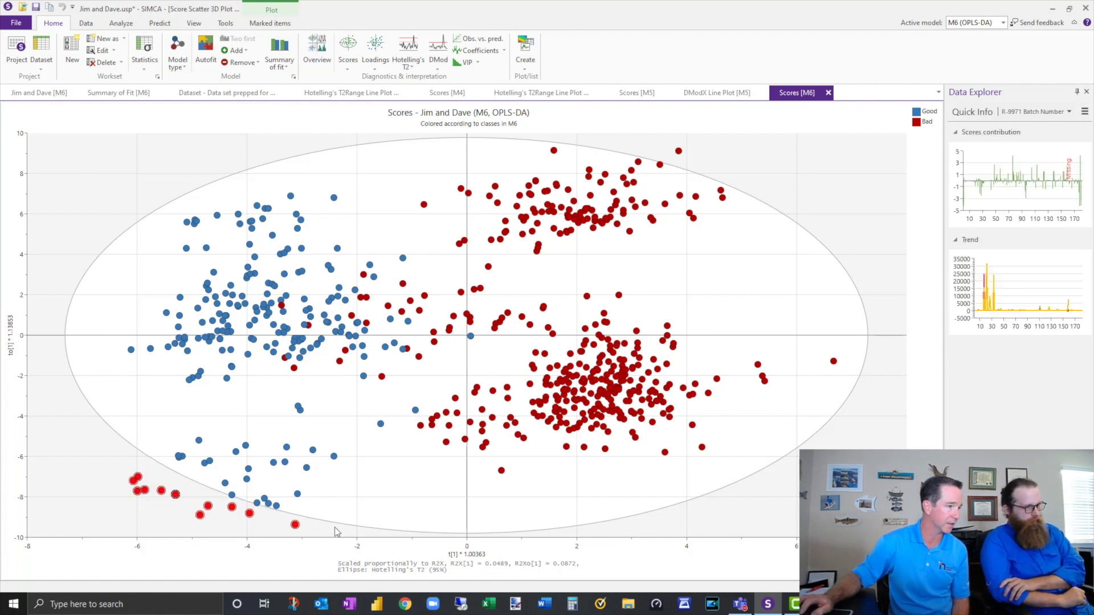
pyautogui.click(269, 23)
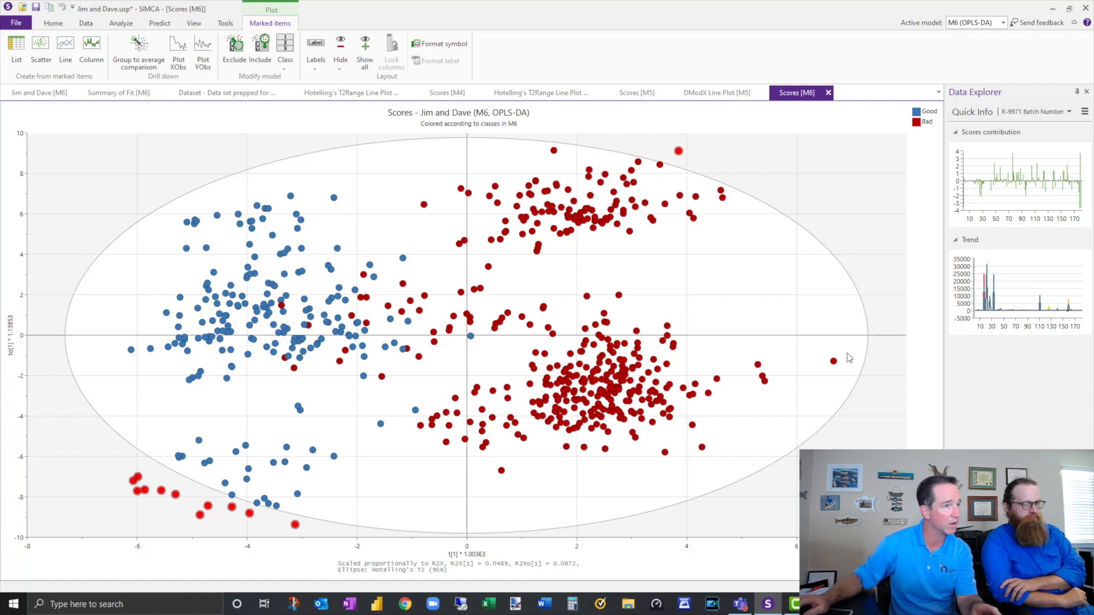
pyautogui.click(234, 53)
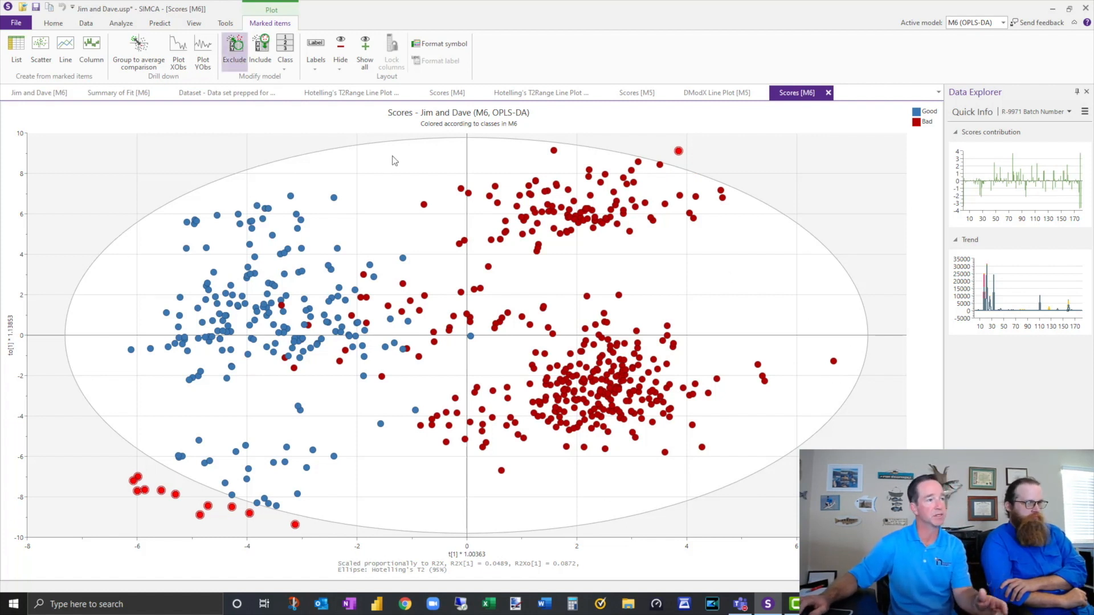